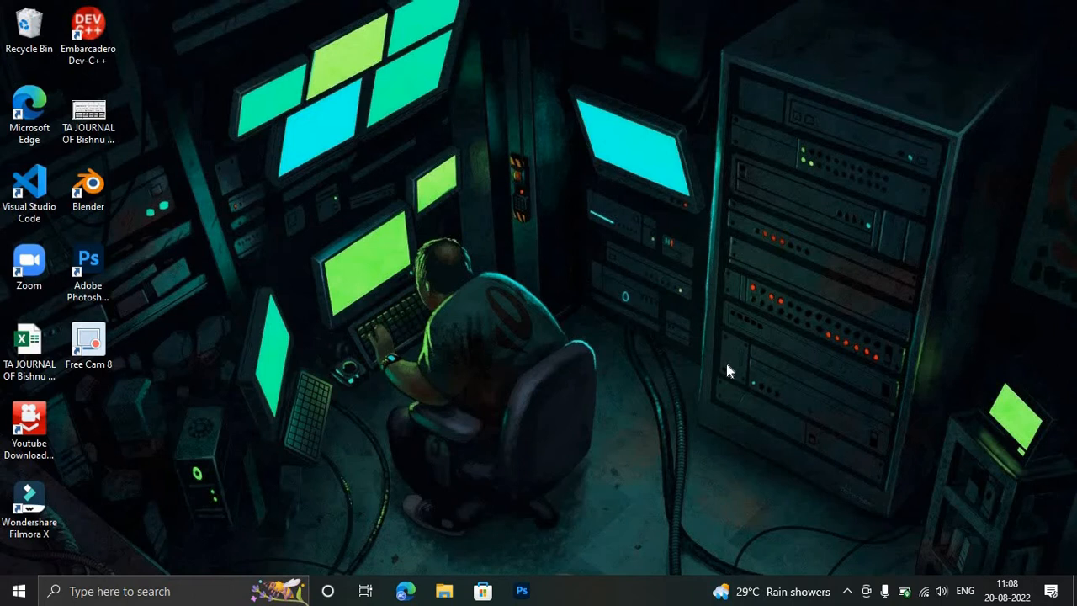
mouse_move(294, 251)
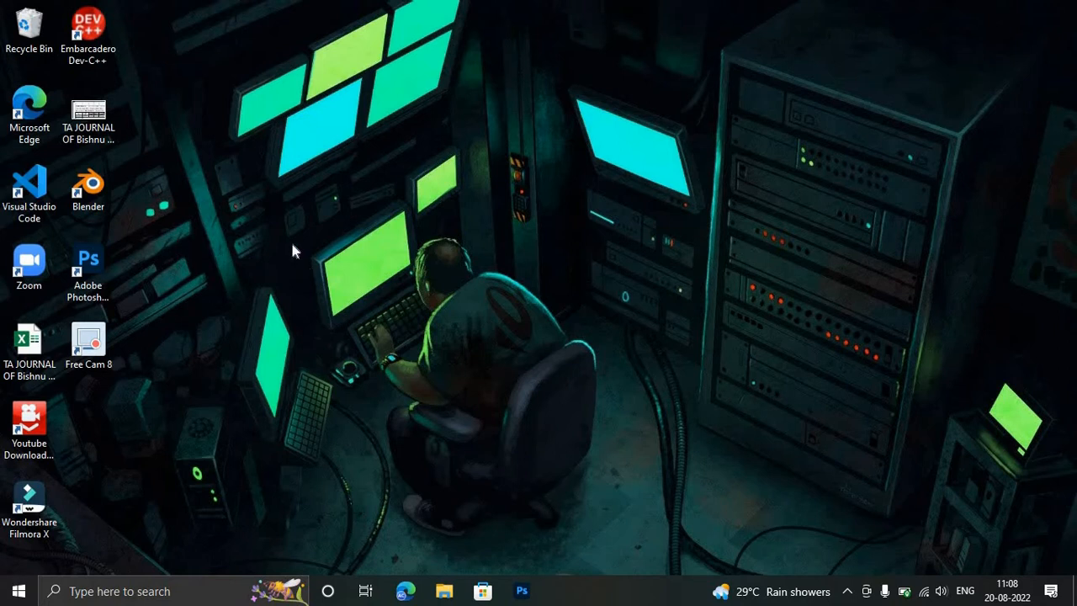
mouse_move(347, 222)
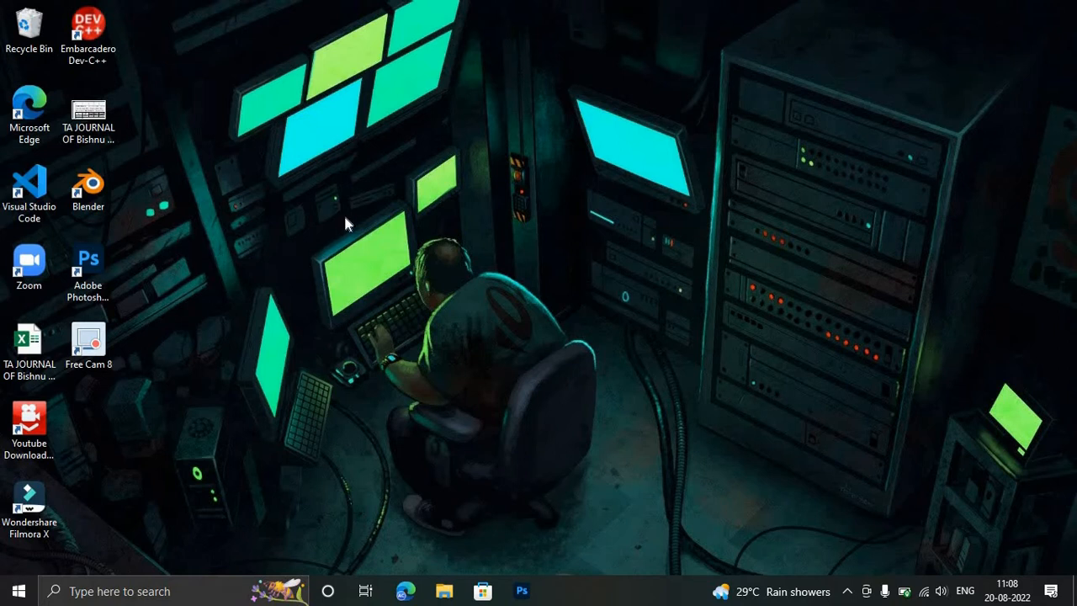
mouse_move(421, 160)
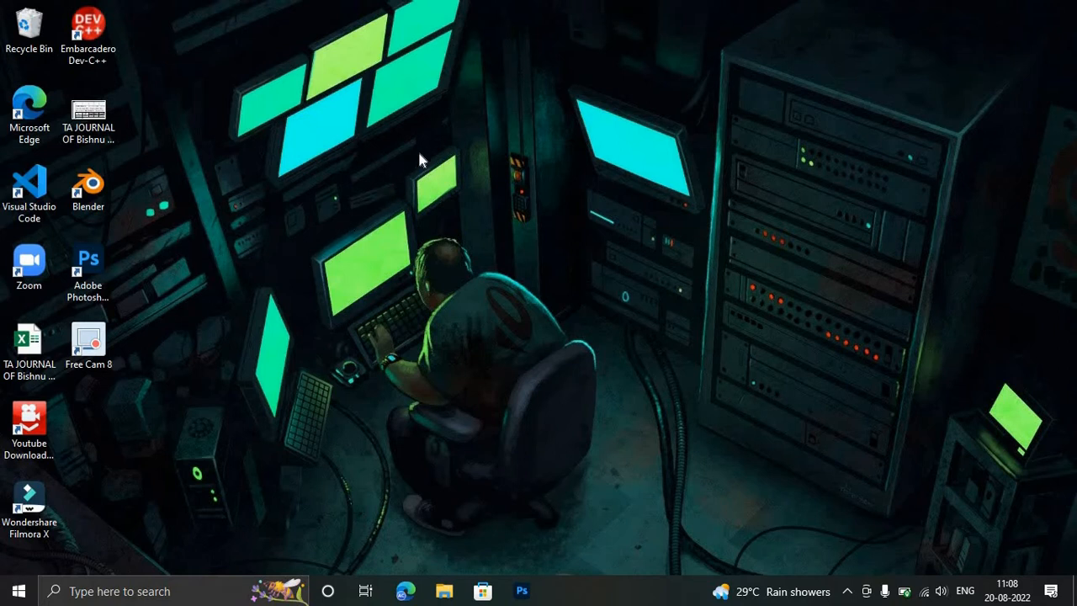
mouse_move(468, 155)
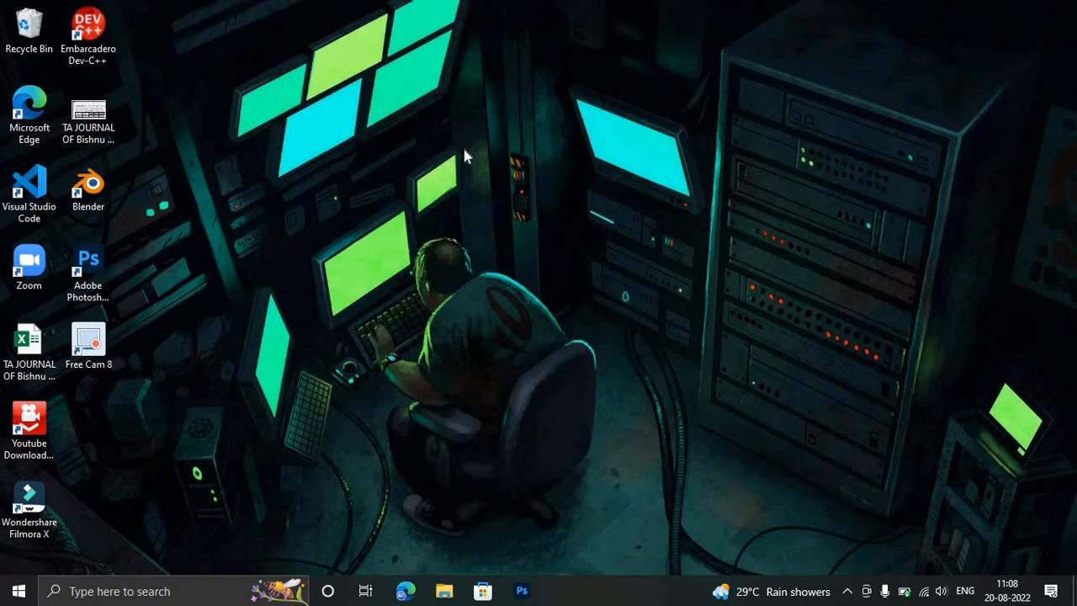
mouse_move(462, 192)
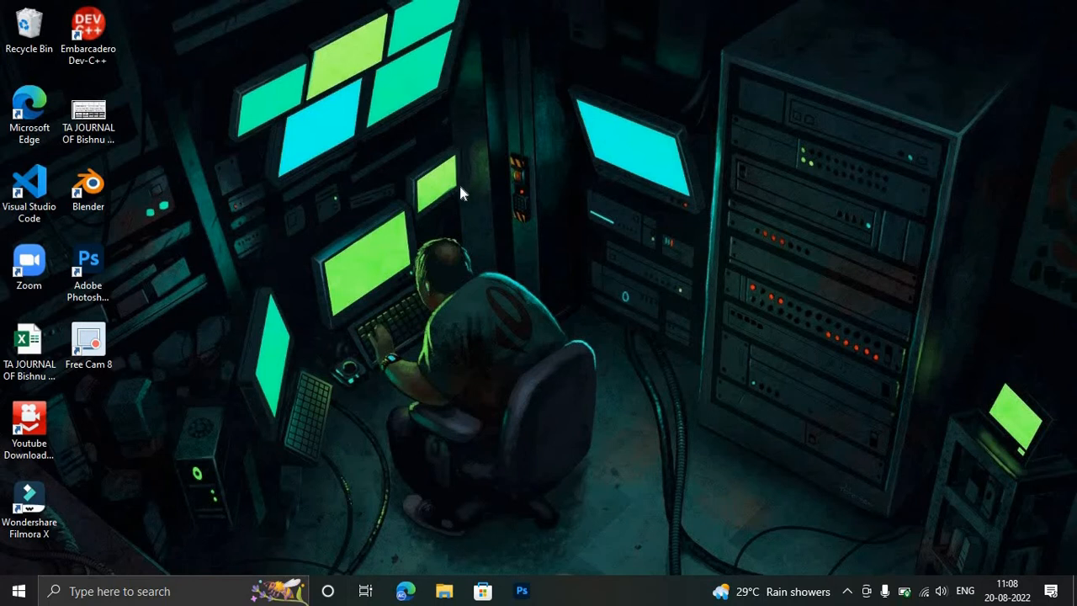
mouse_move(589, 349)
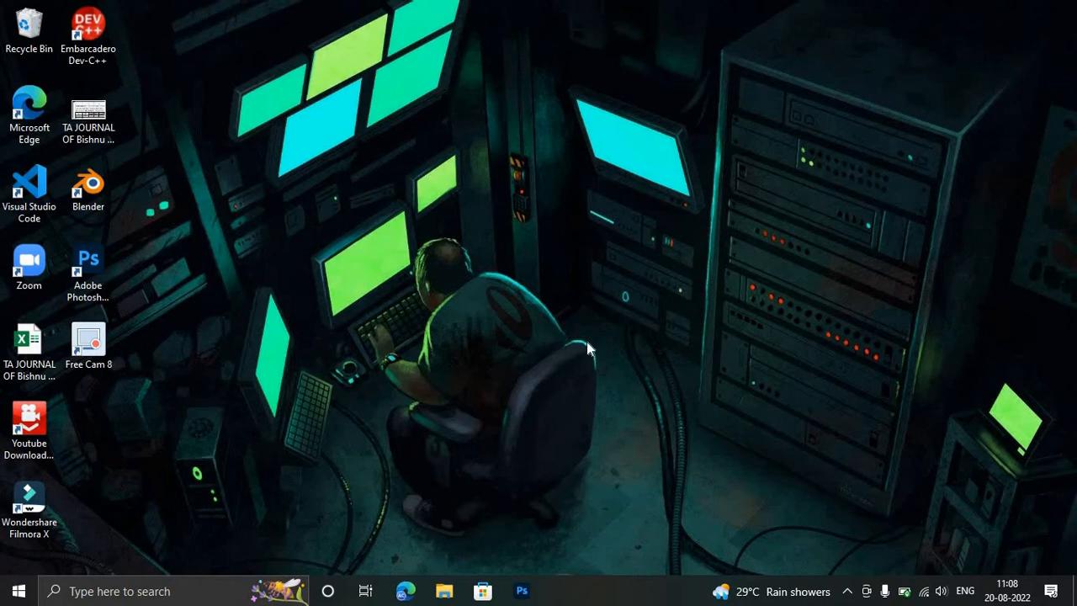
mouse_move(609, 404)
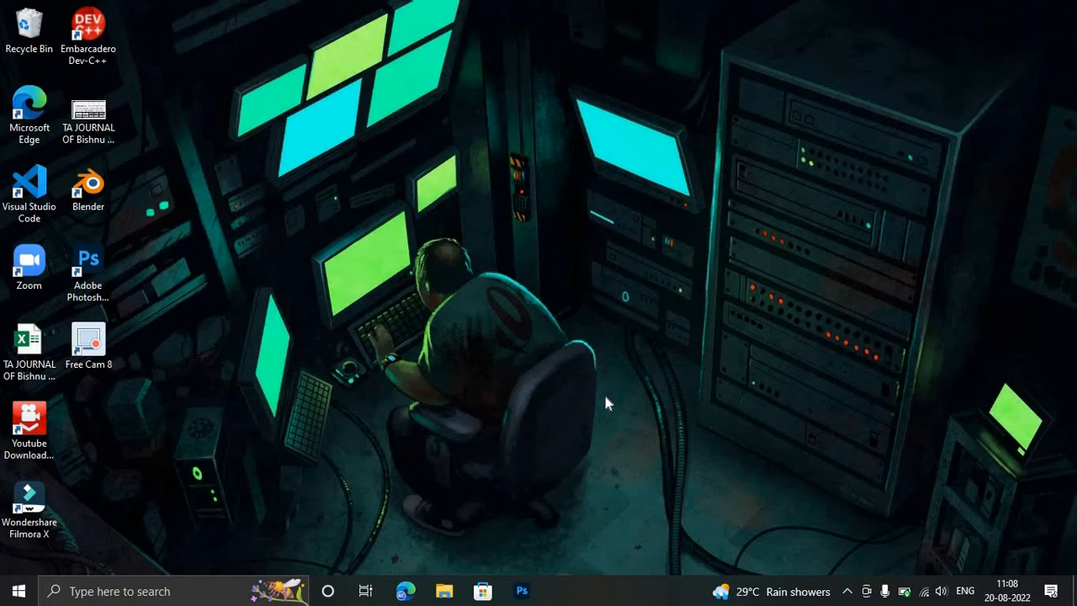
mouse_move(573, 482)
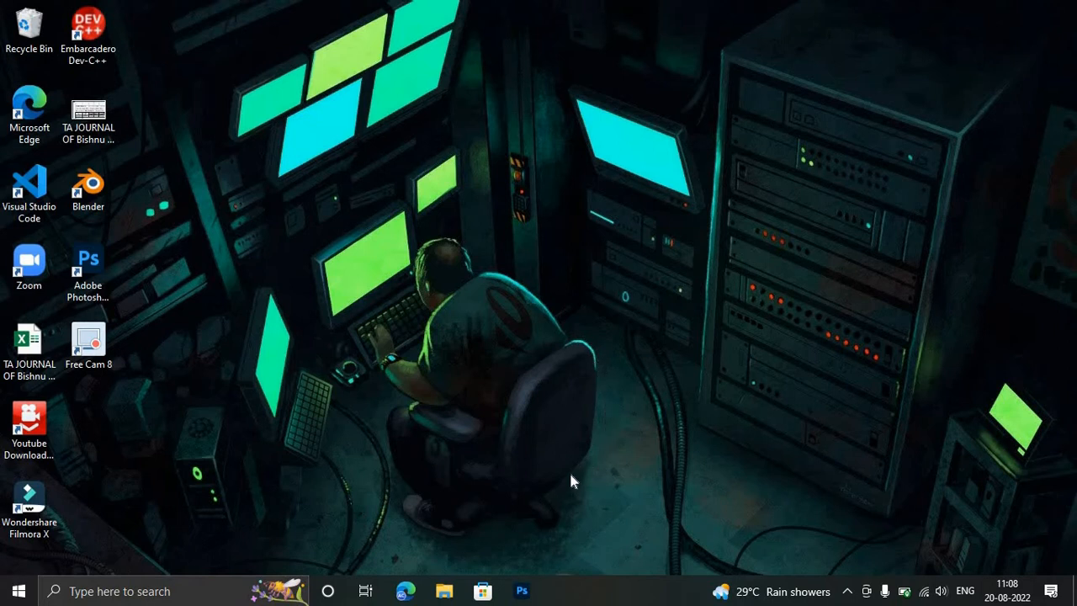
mouse_move(569, 515)
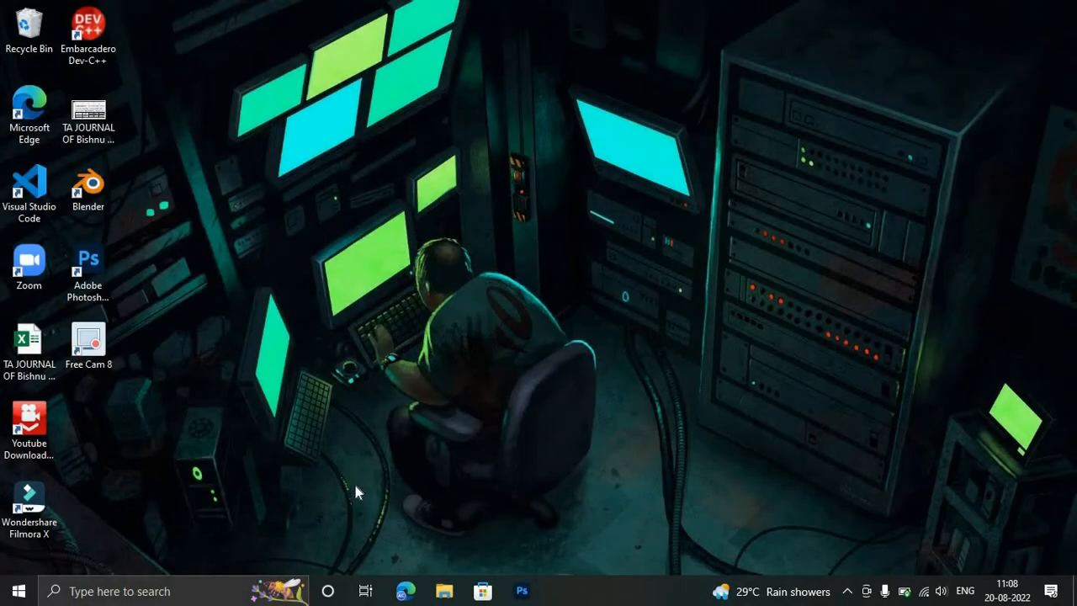
Tick Windows Subsystem for Linux in the optional features list and confirm with OK
click(17, 589)
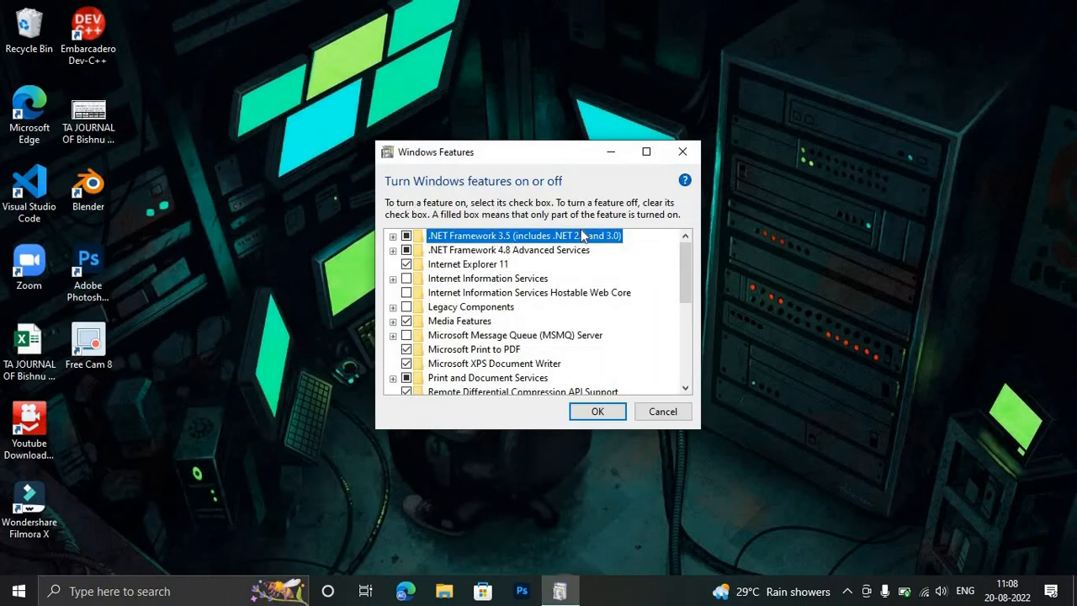
scroll(down, 3)
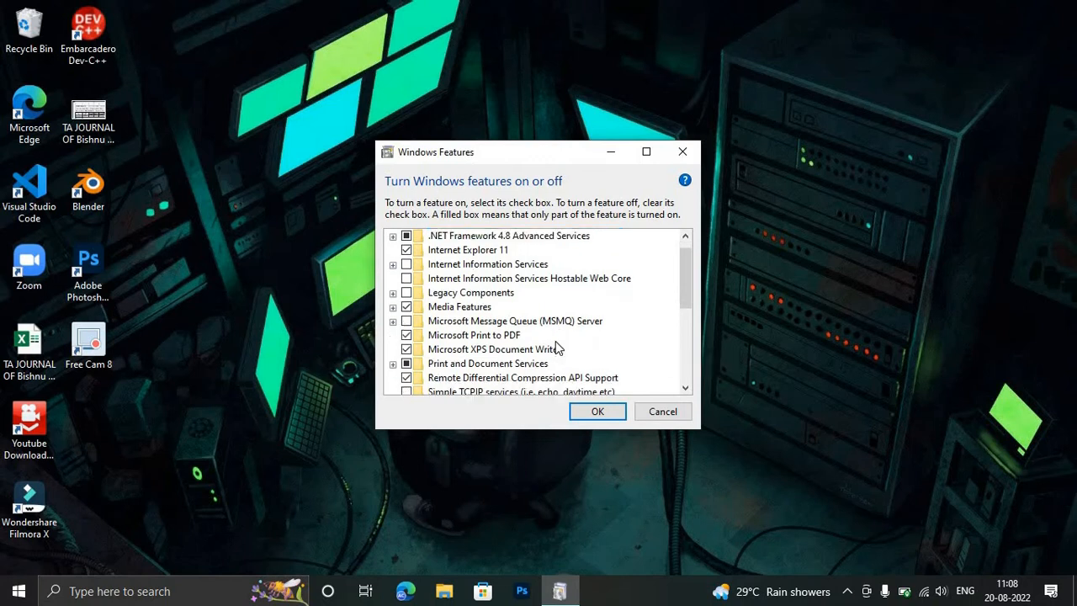
scroll(down, 3)
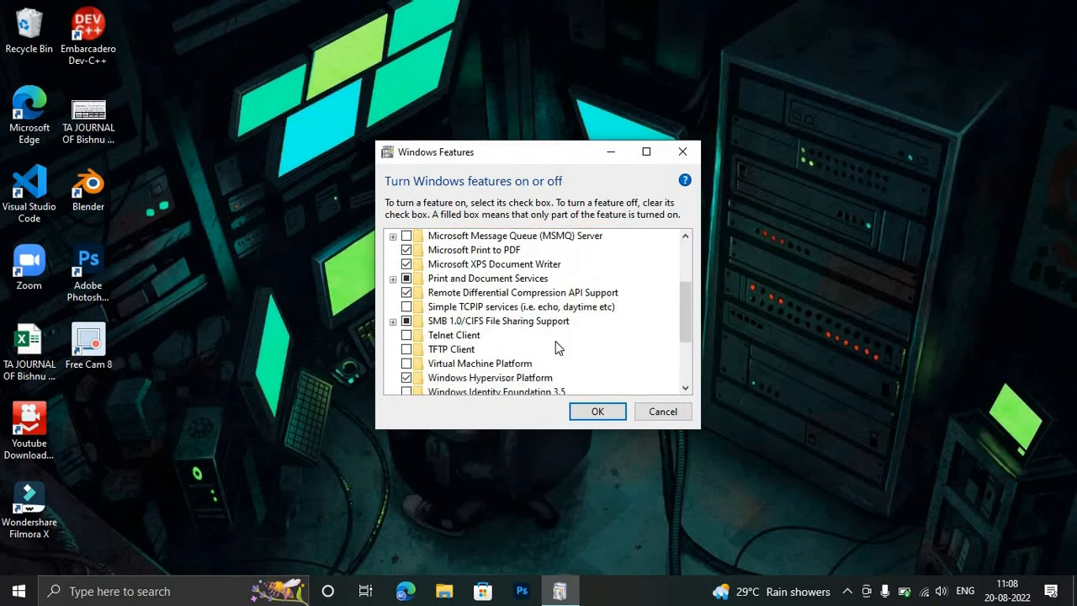
mouse_move(455, 335)
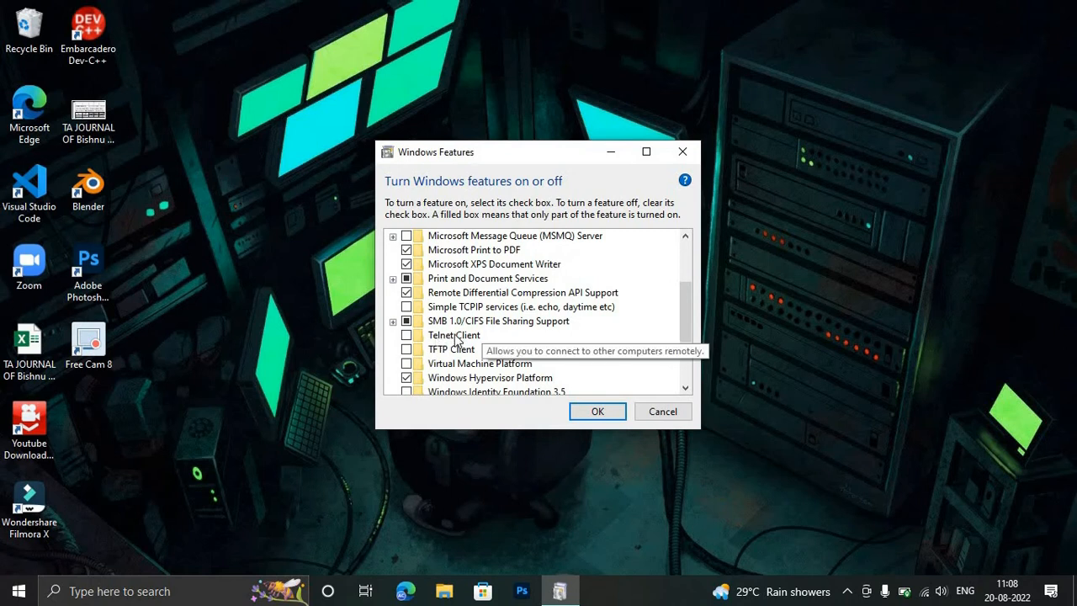
mouse_move(494, 343)
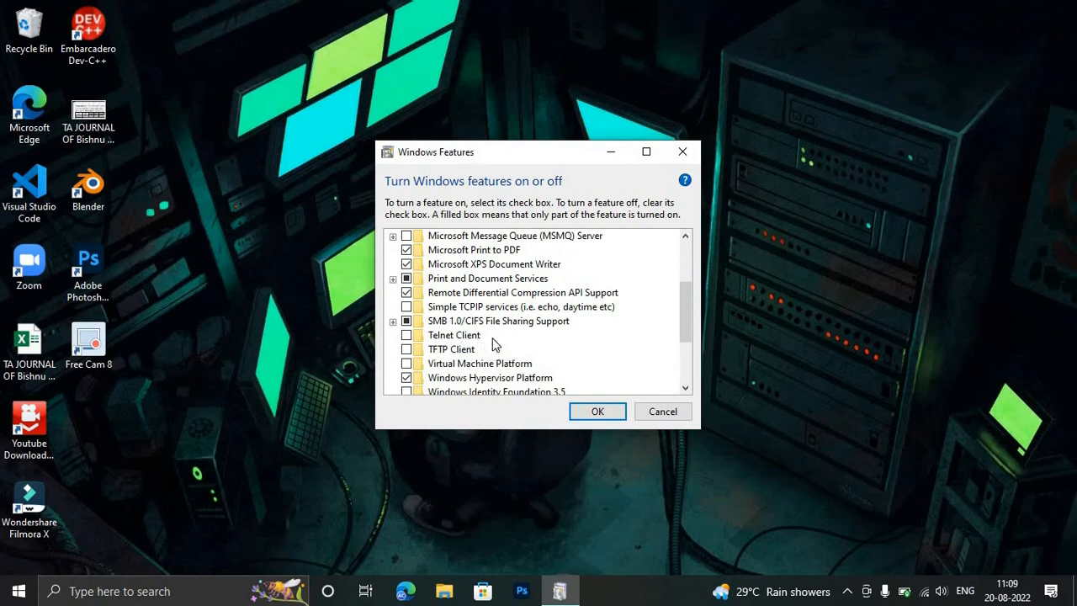
mouse_move(609, 364)
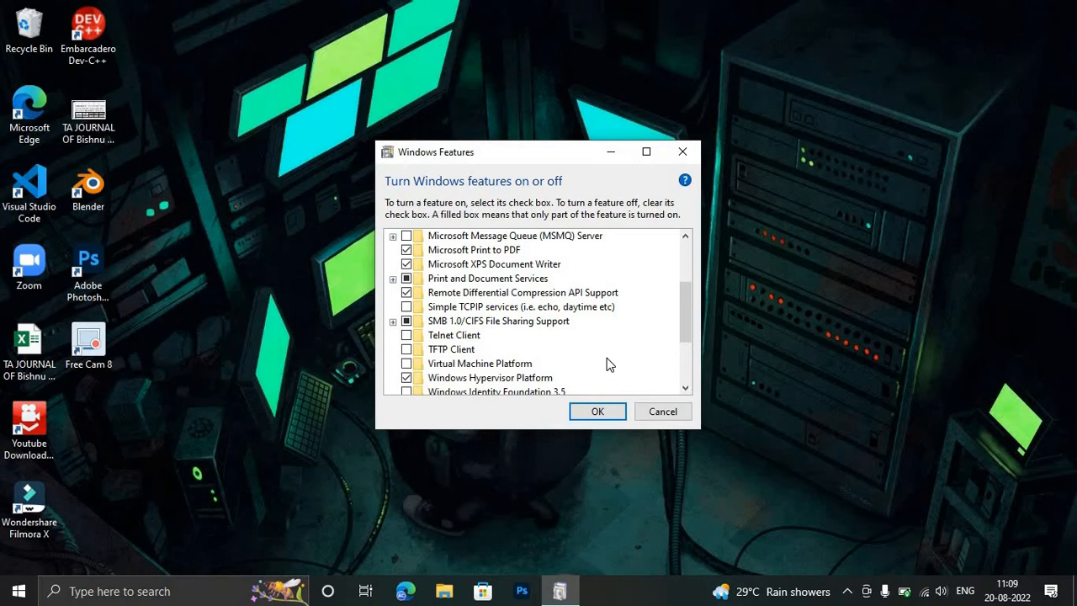
scroll(down, 3)
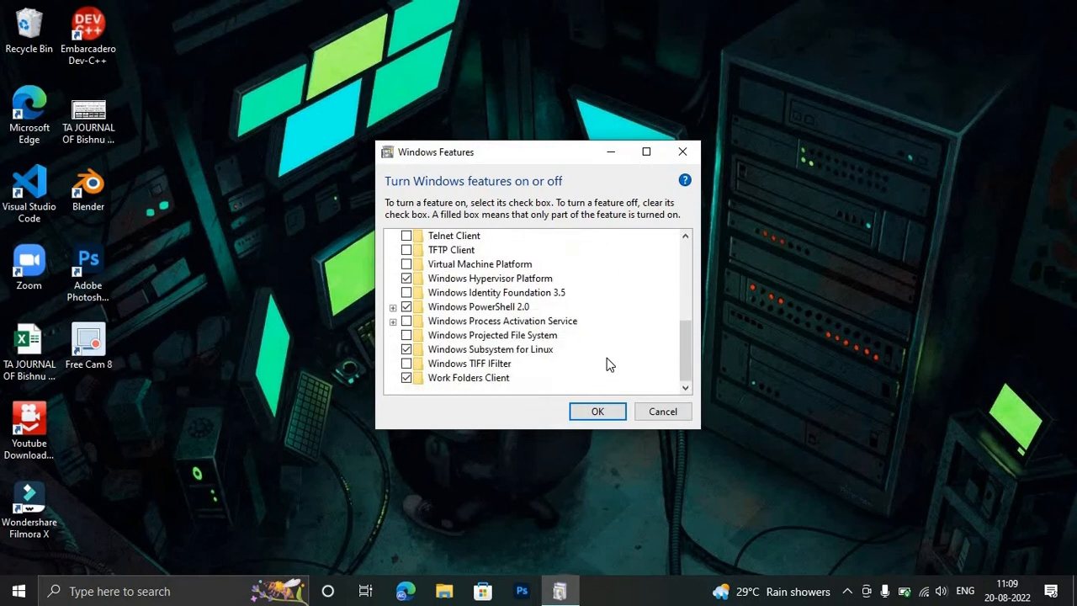
mouse_move(461, 354)
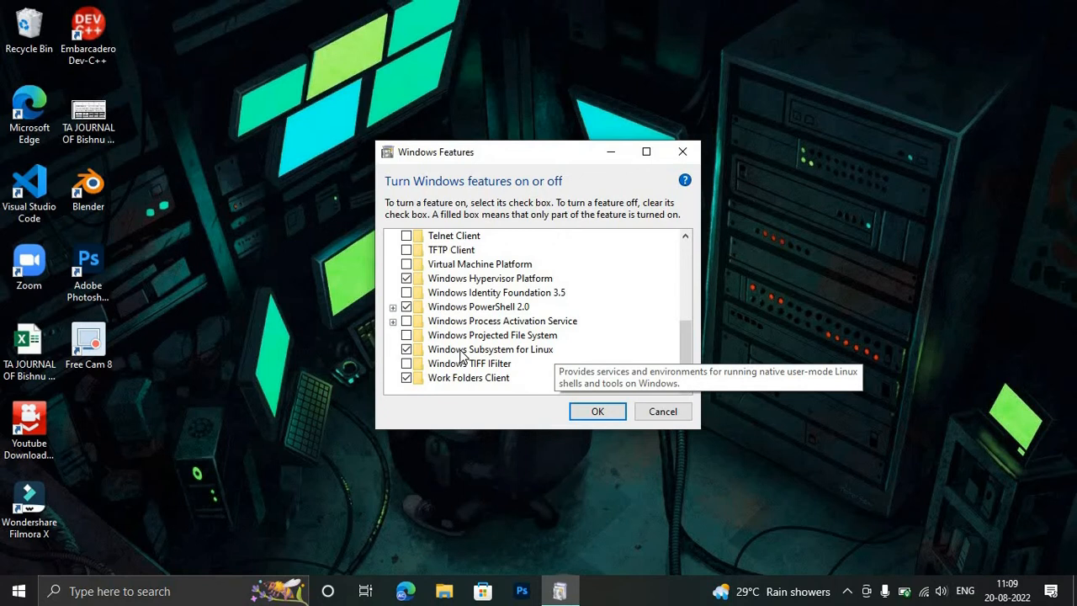
mouse_move(438, 357)
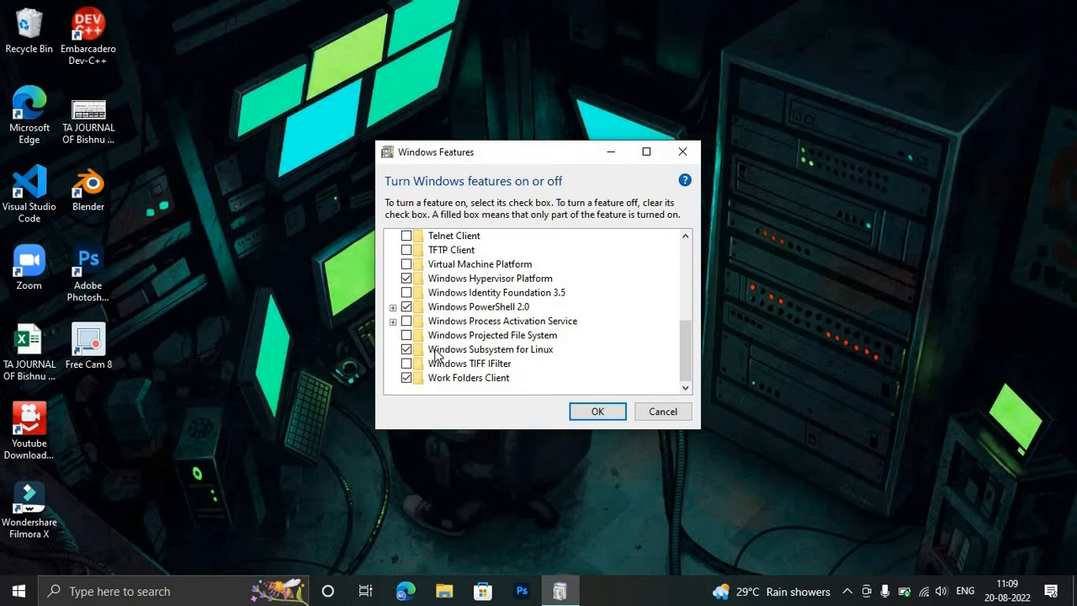
mouse_move(407, 353)
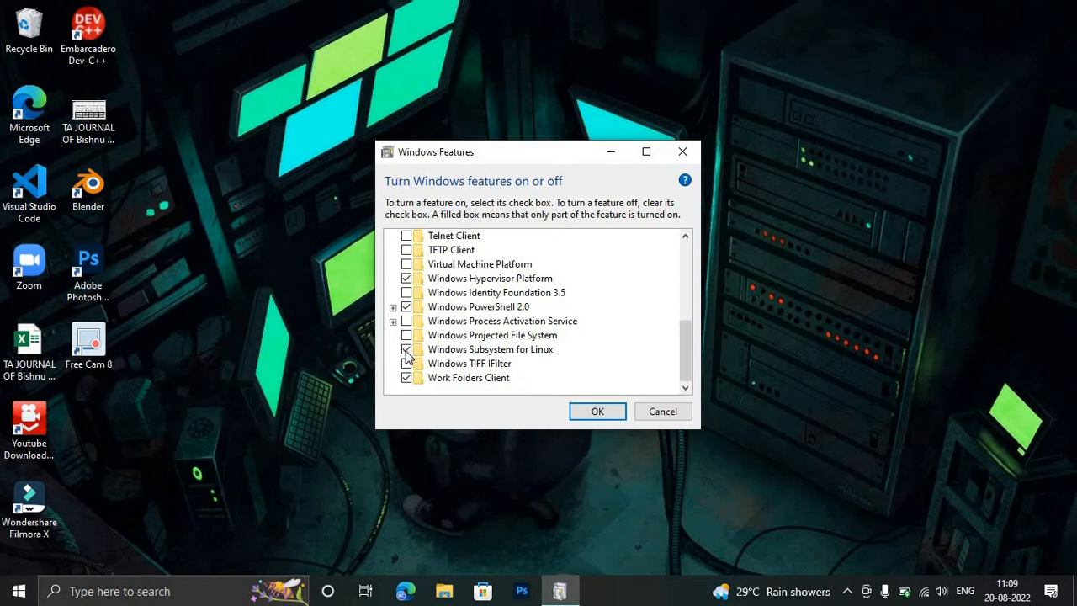
click(598, 410)
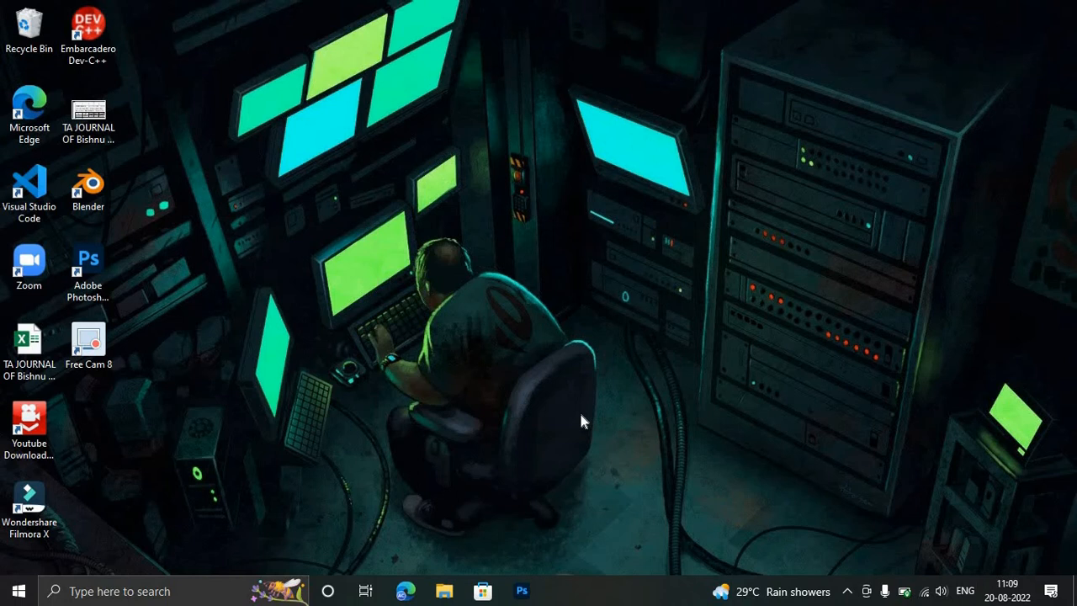
mouse_move(582, 406)
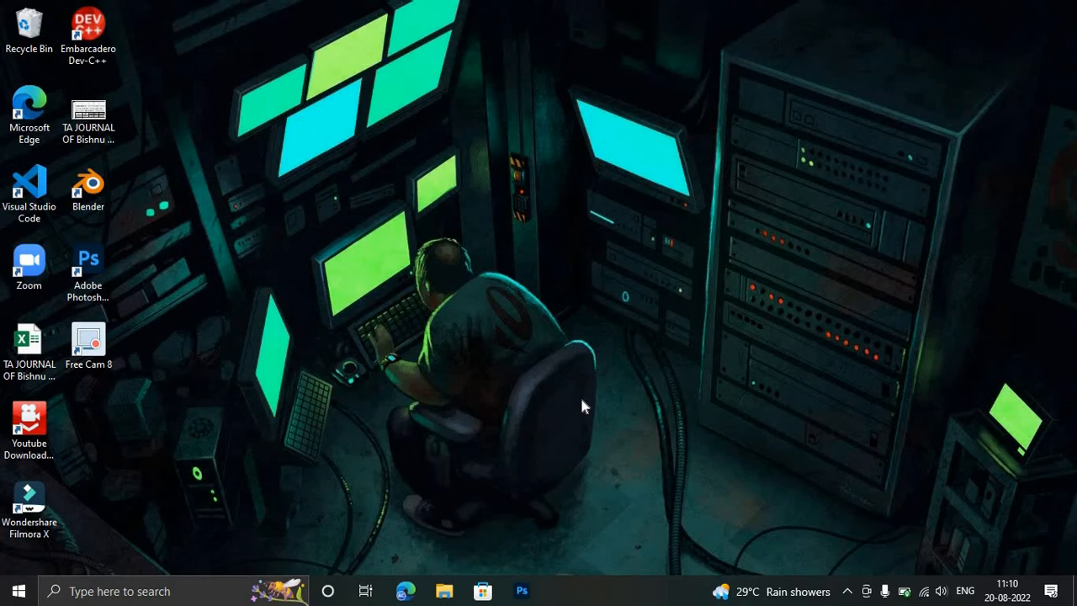
mouse_move(541, 227)
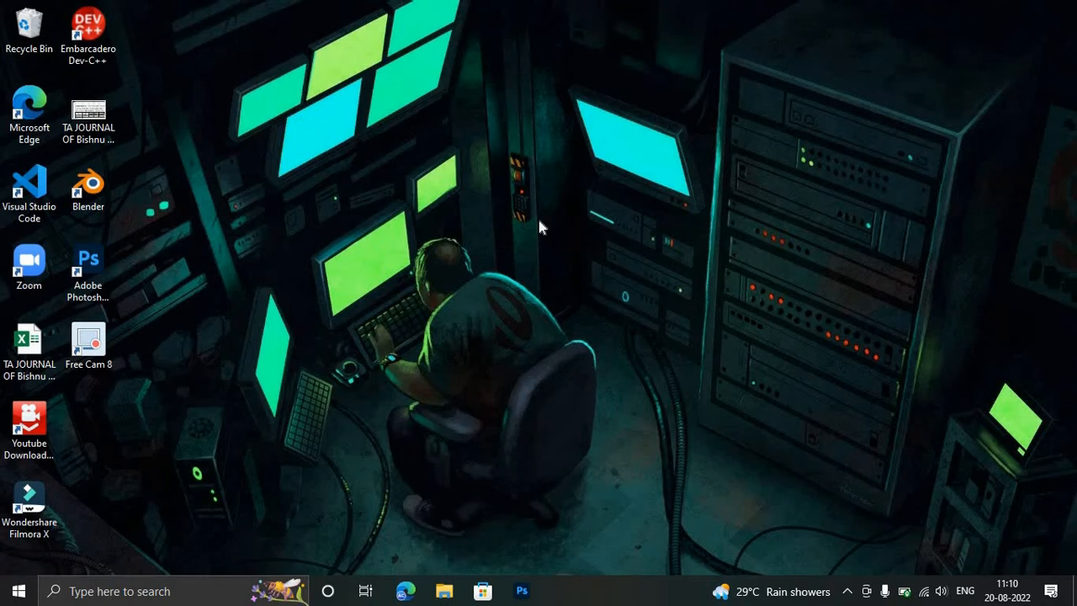
mouse_move(367, 335)
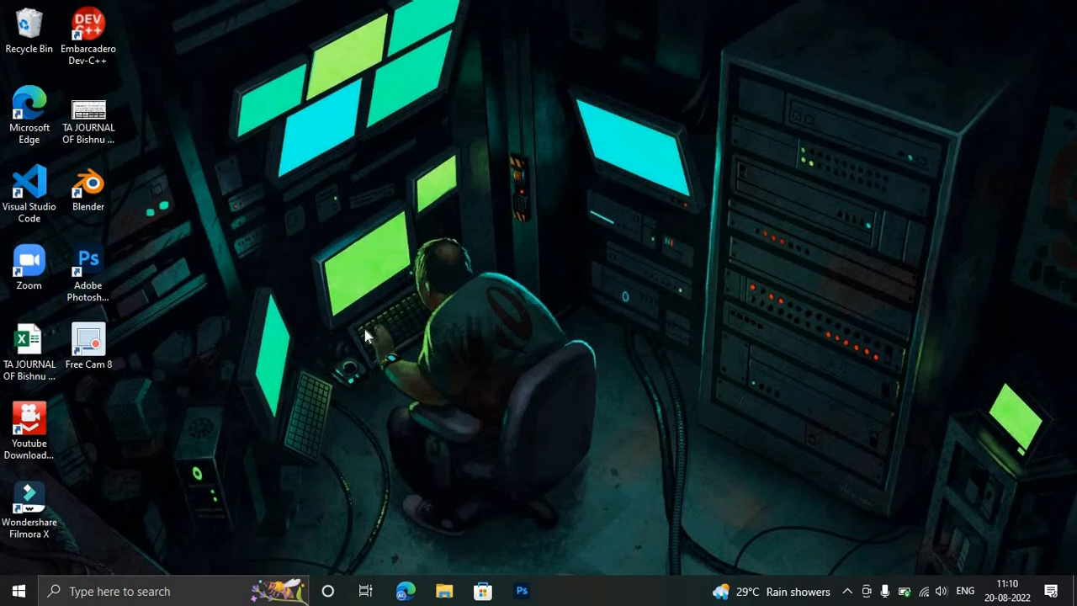
mouse_move(441, 537)
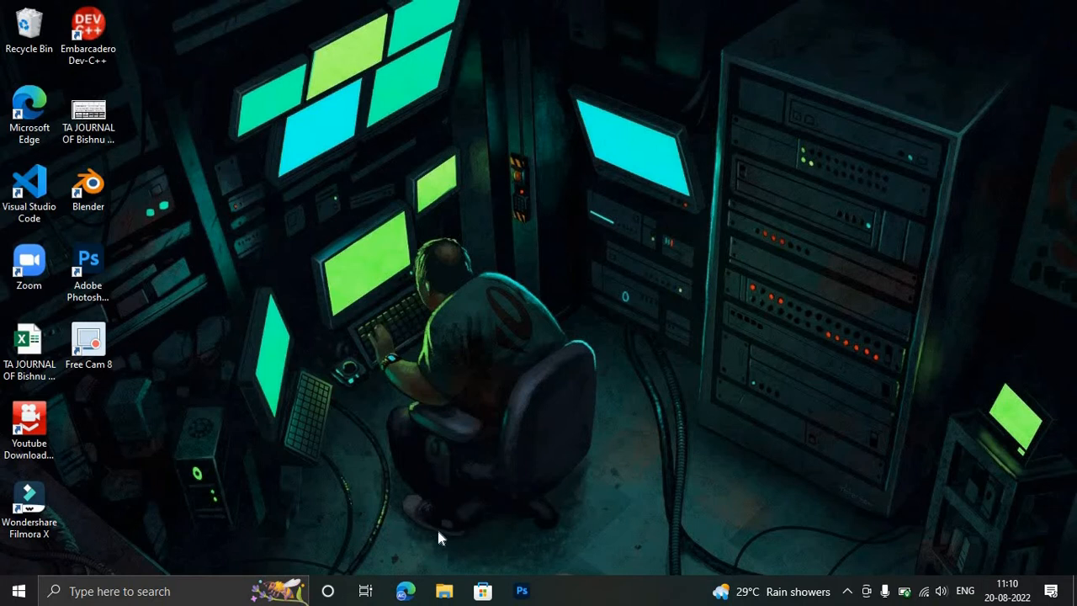
mouse_move(556, 514)
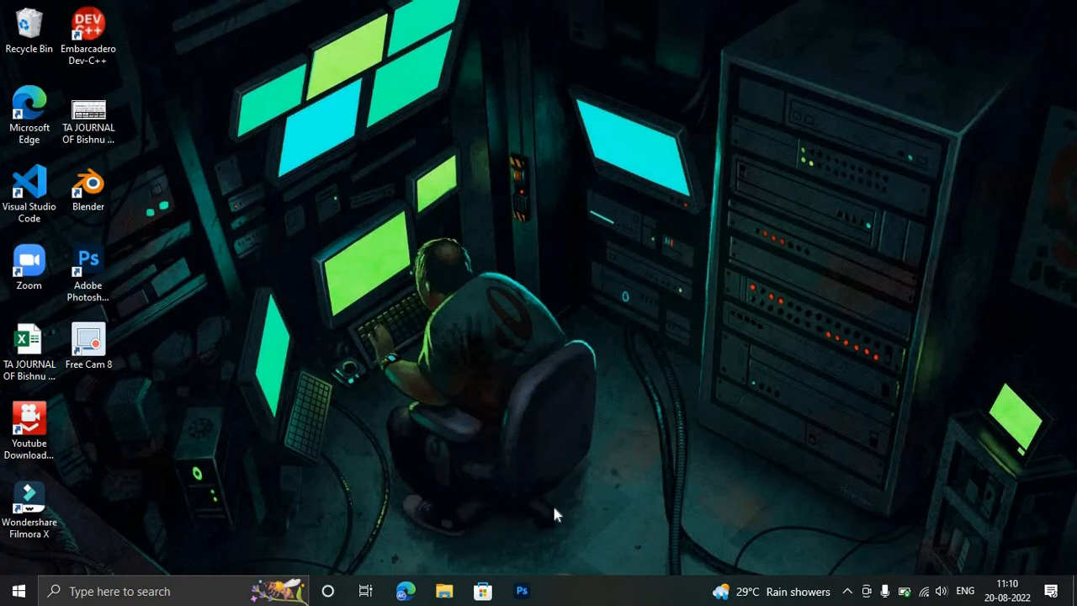
mouse_move(497, 576)
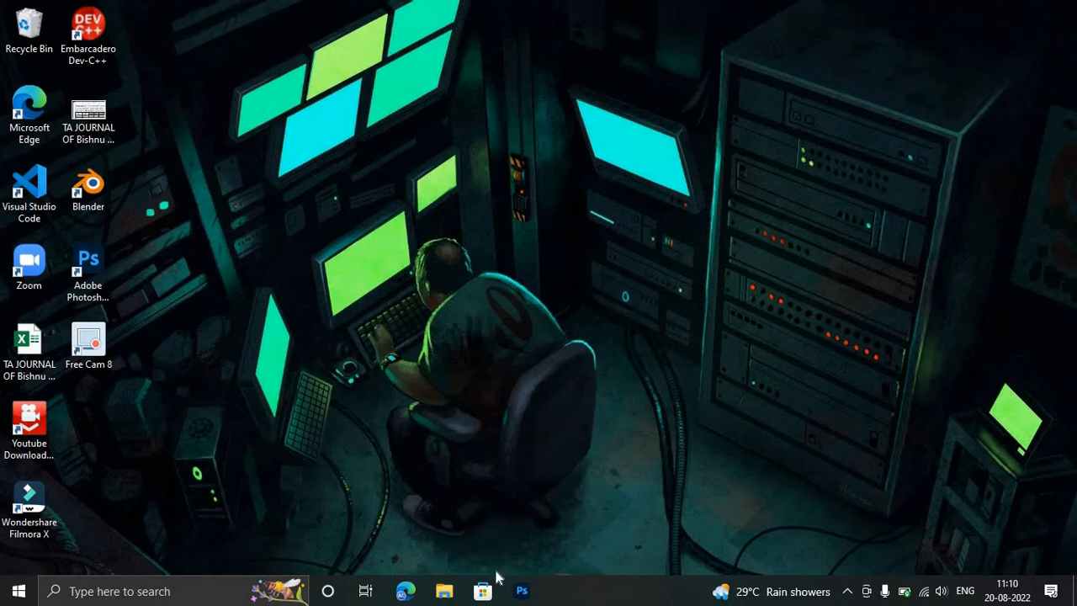
Search Microsoft Store for 'kali' to surface the Kali Linux app, then ready the search box again
click(481, 589)
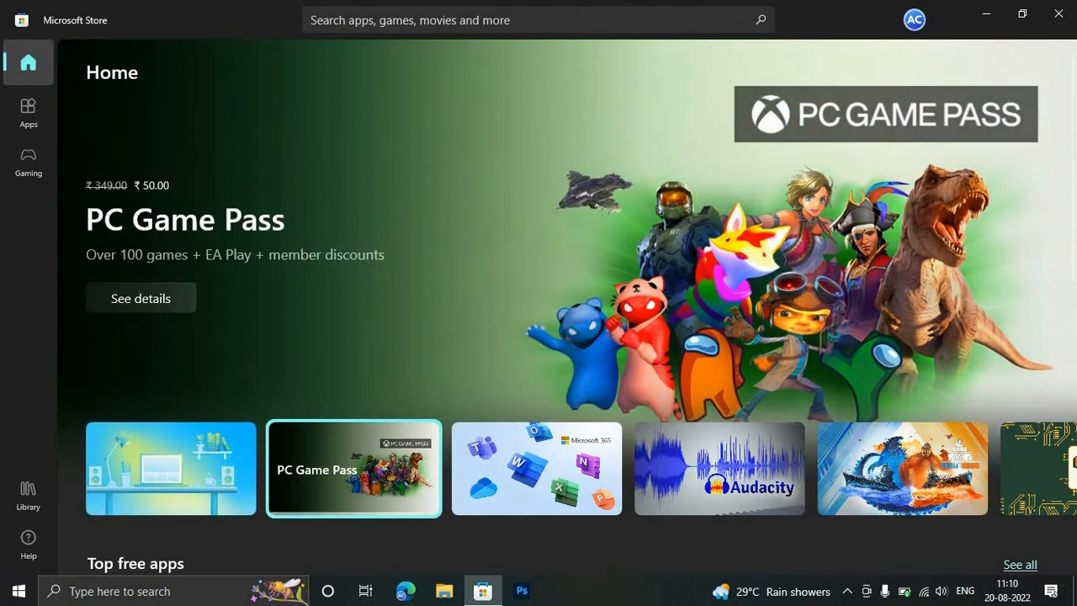
click(538, 20)
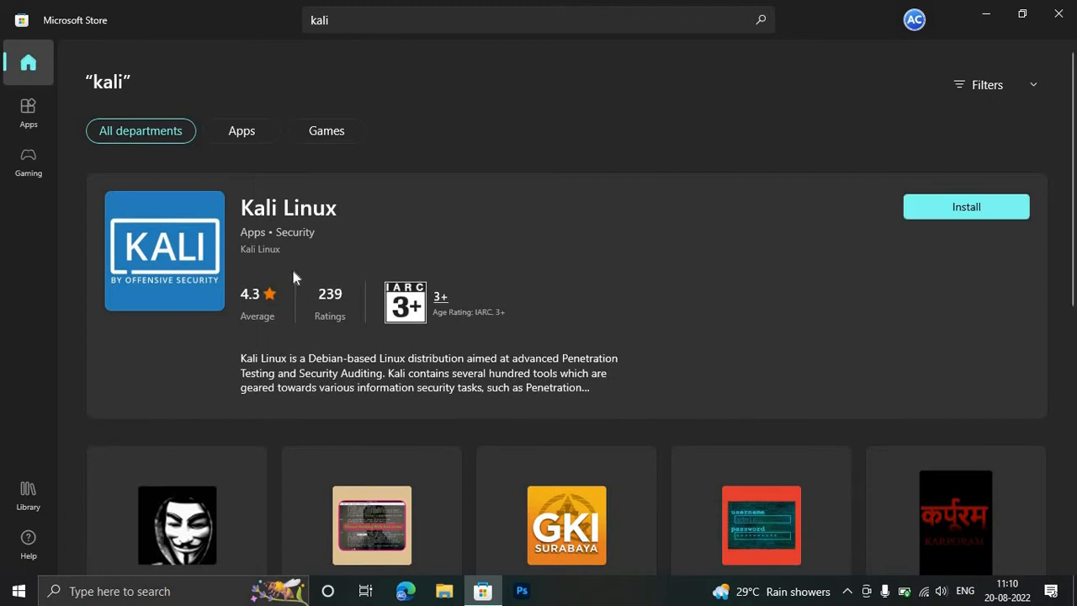
scroll(down, 3)
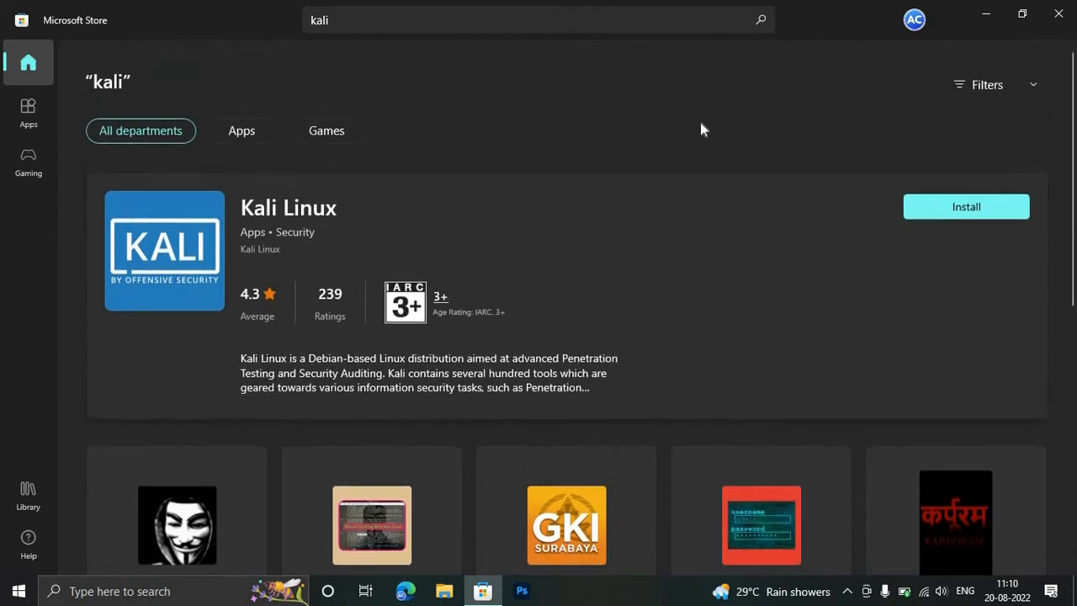
click(539, 20)
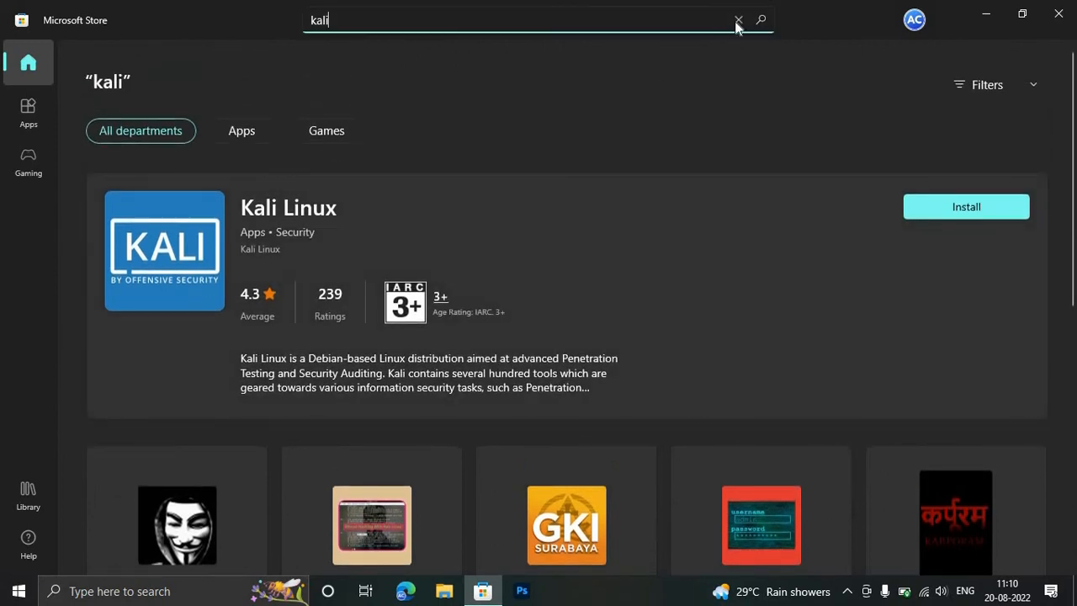
Search the store for 'ubuntu', browse the Ubuntu versions, then clear the search term
text(ubantu)
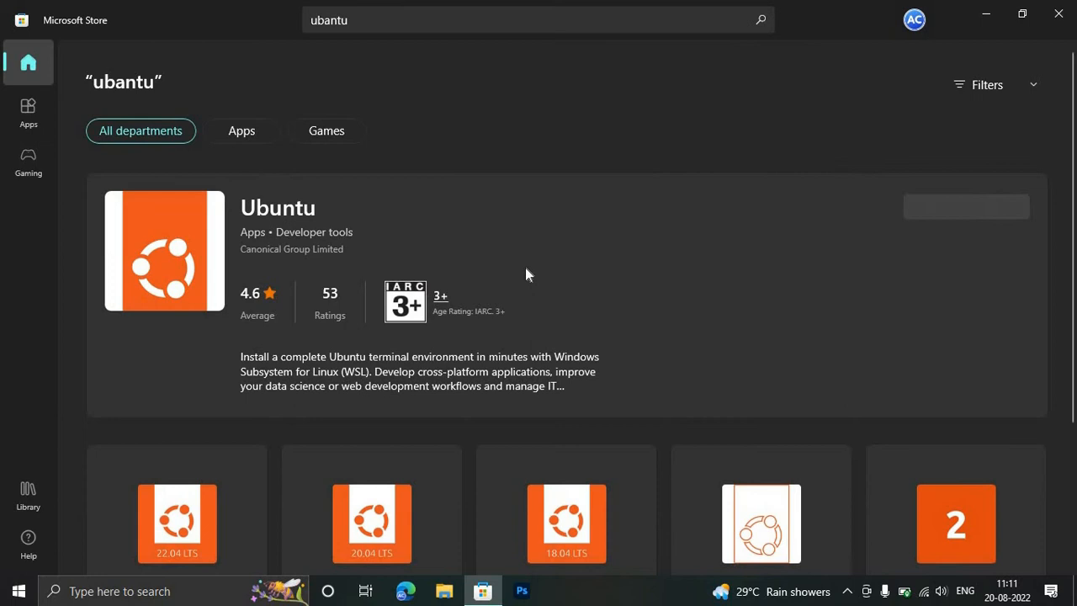
scroll(down, 3)
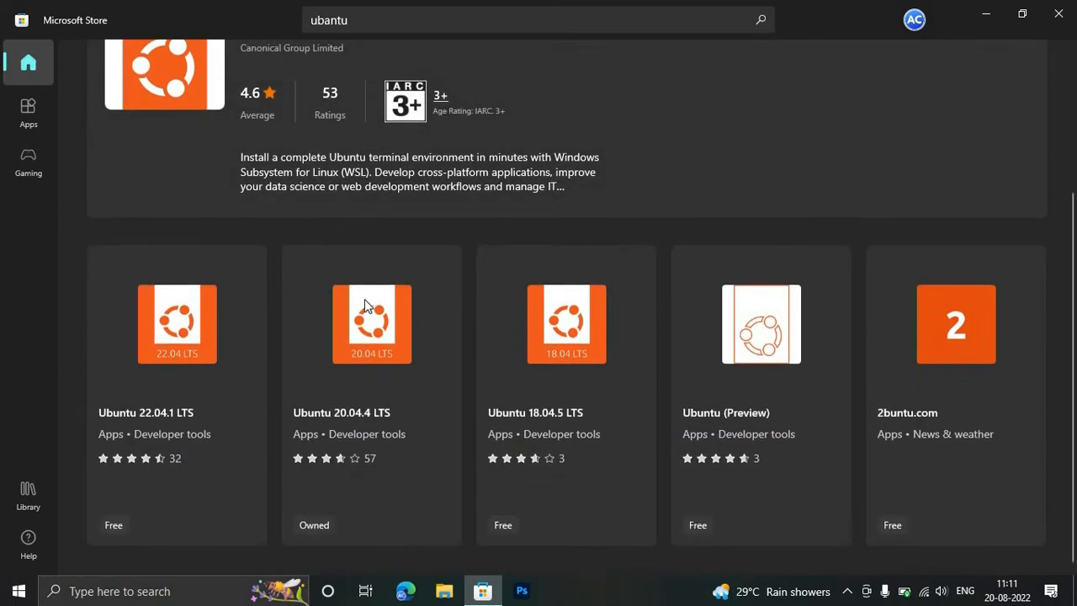
mouse_move(141, 404)
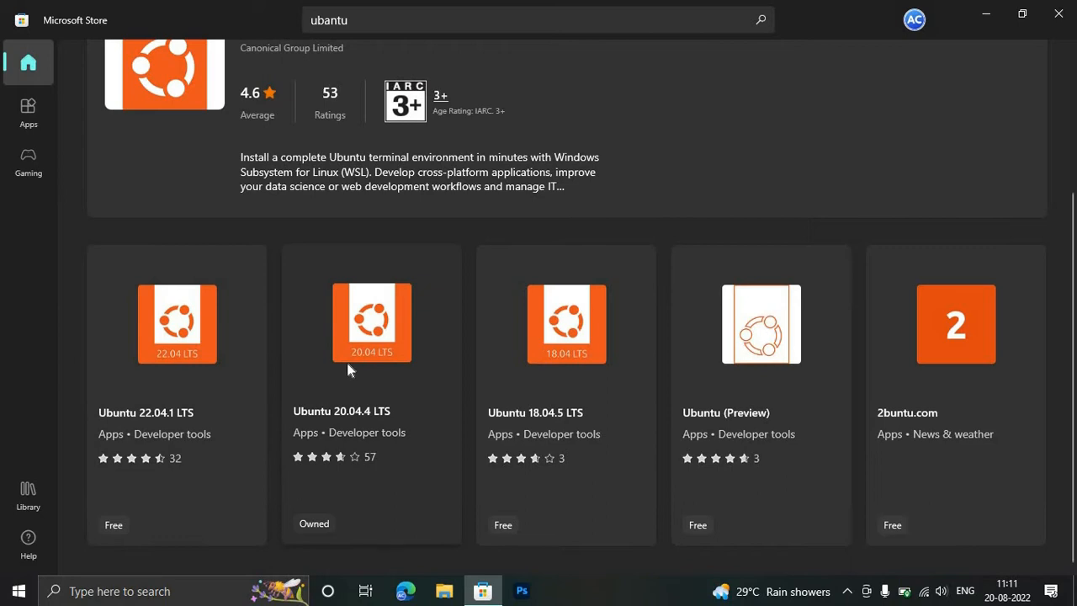
mouse_move(556, 357)
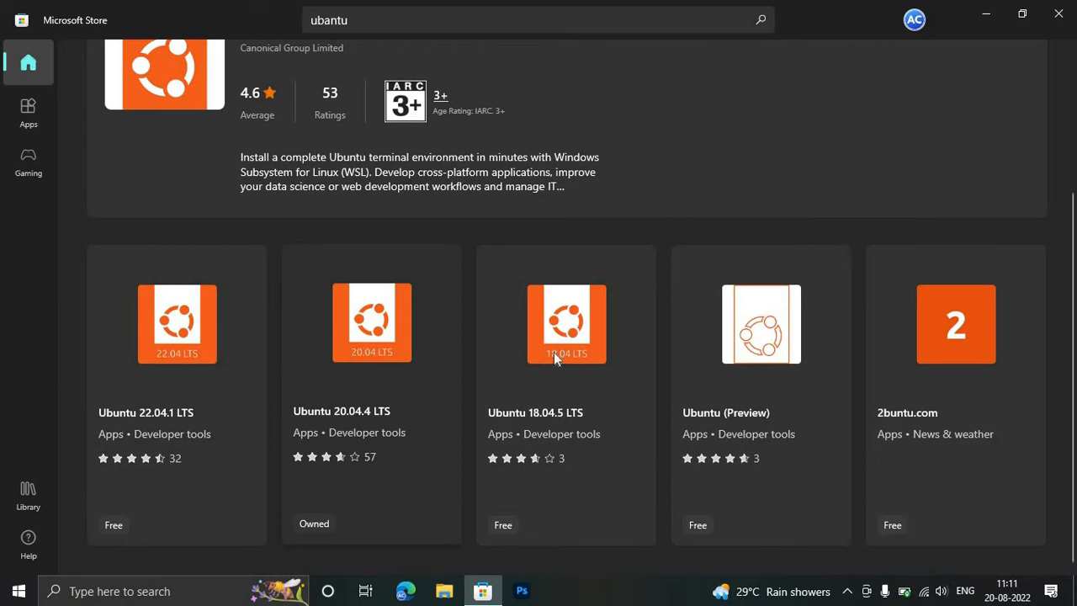
mouse_move(879, 330)
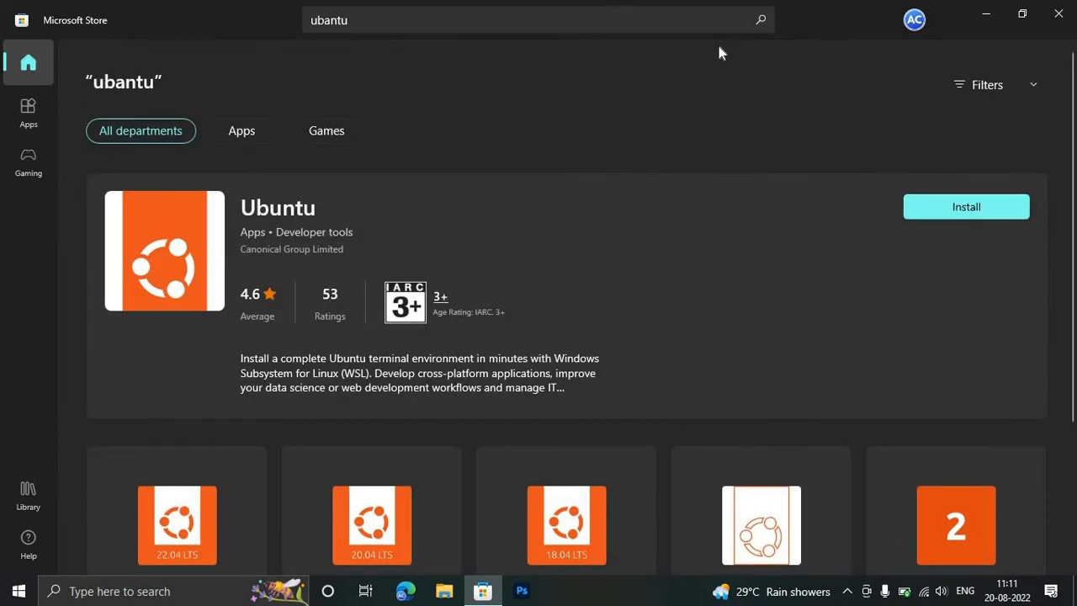
click(538, 20)
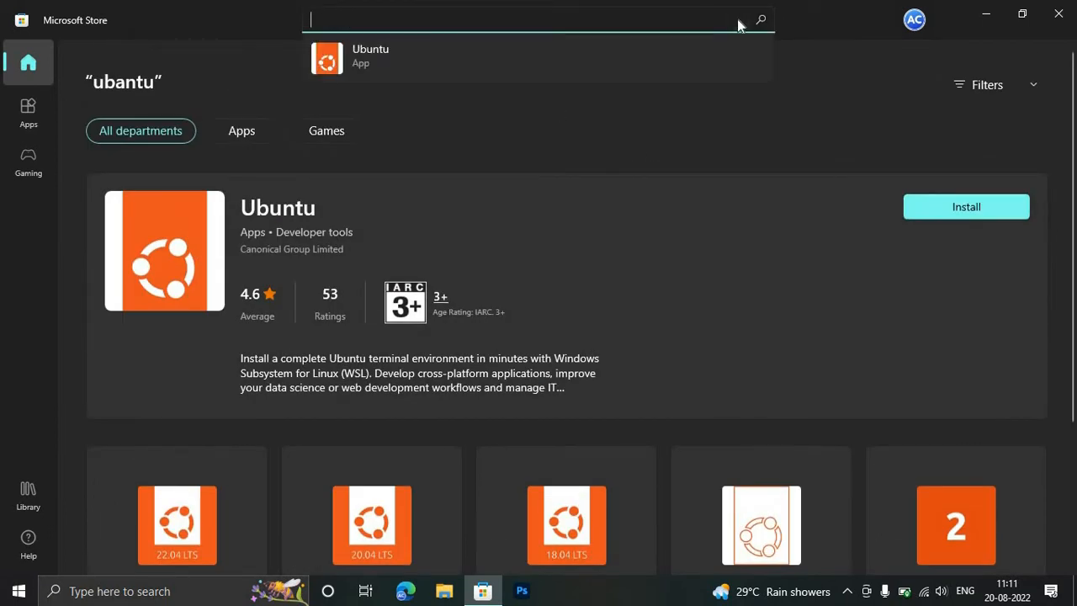
Search 'kali' again and start installing Kali Linux from its store page
text(kai)
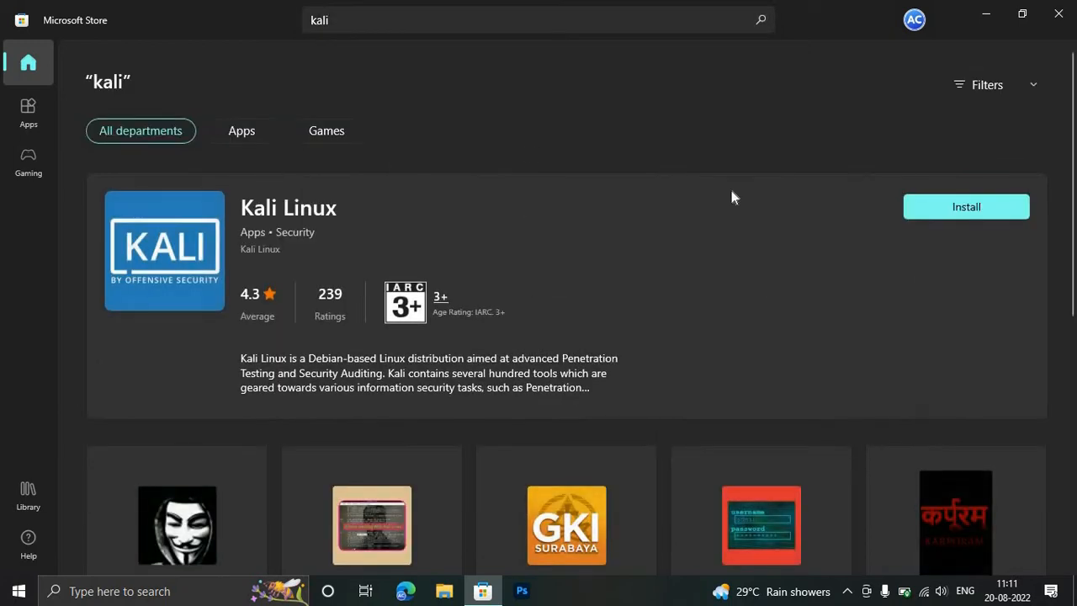
mouse_move(870, 280)
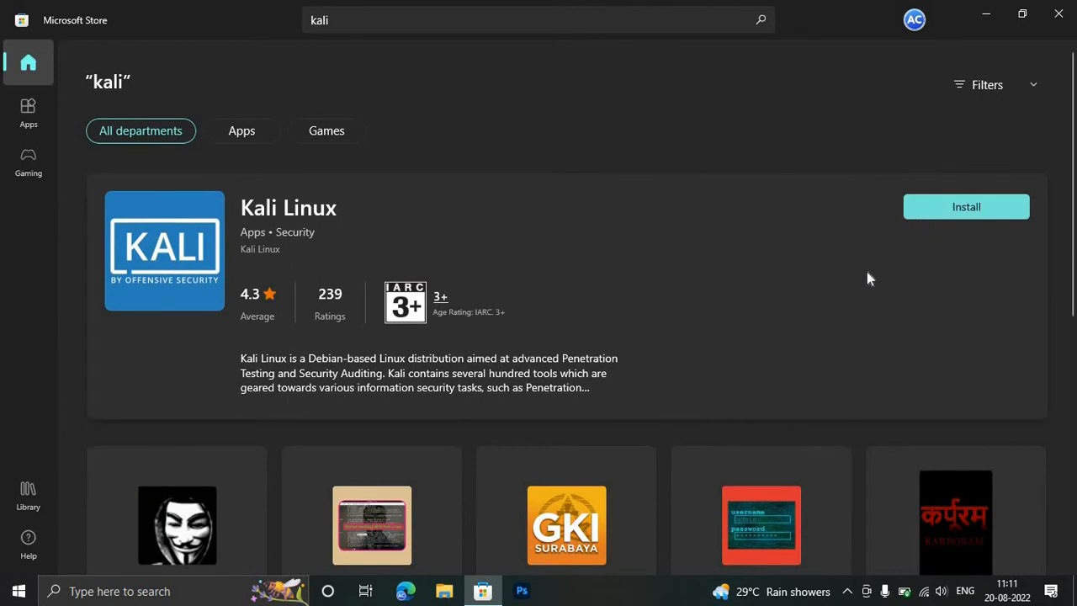
click(966, 205)
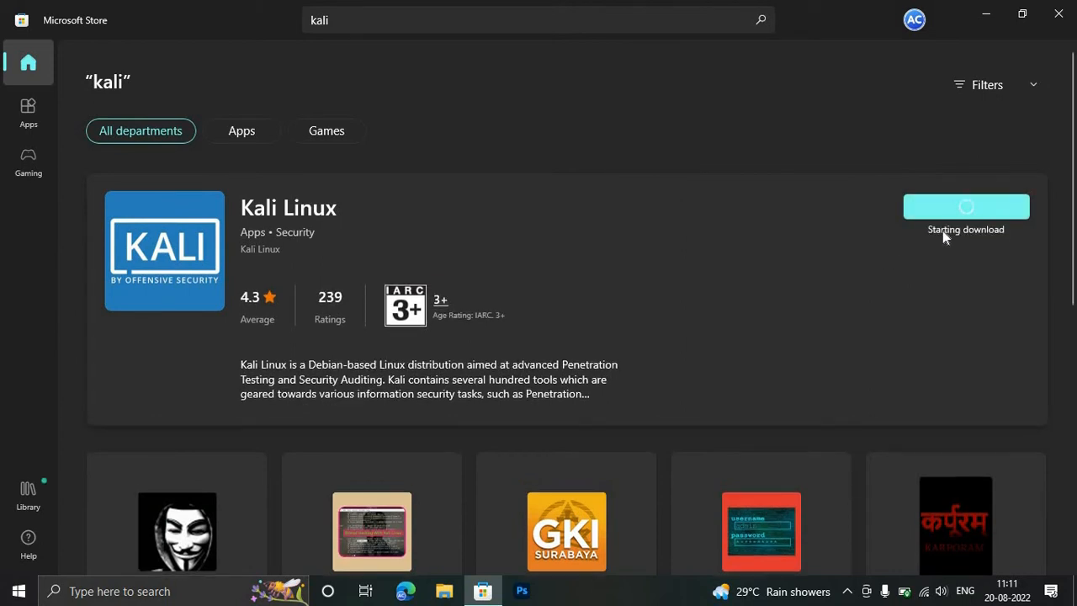
mouse_move(766, 262)
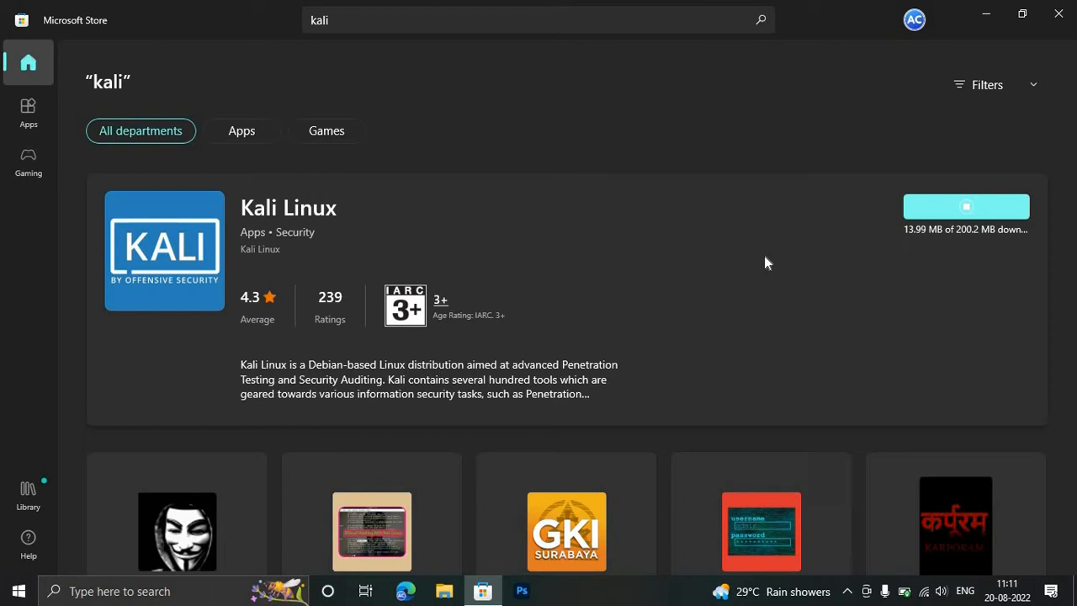
mouse_move(862, 256)
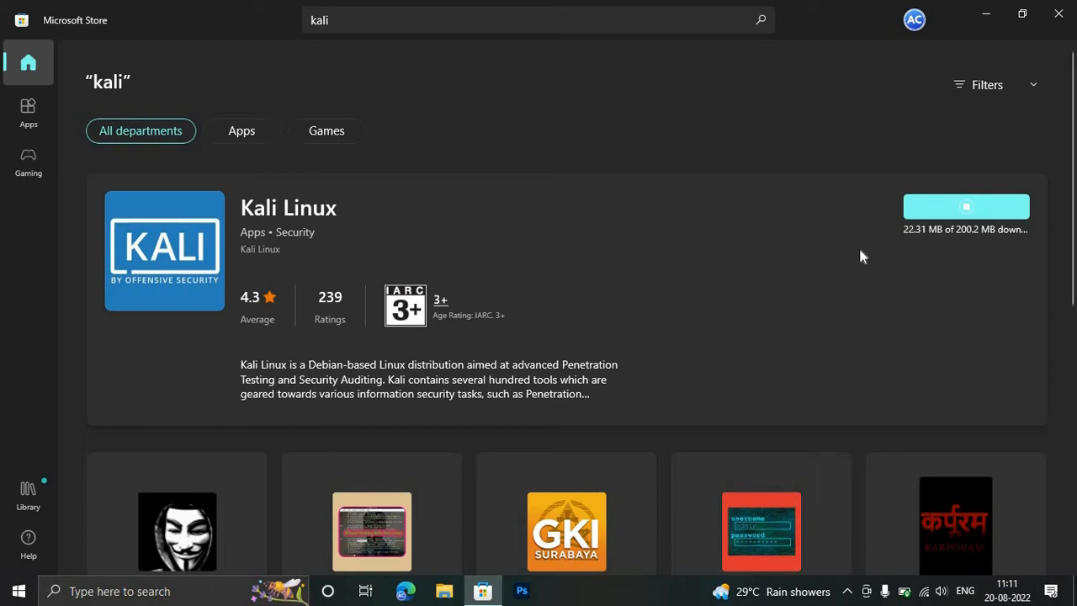
mouse_move(872, 236)
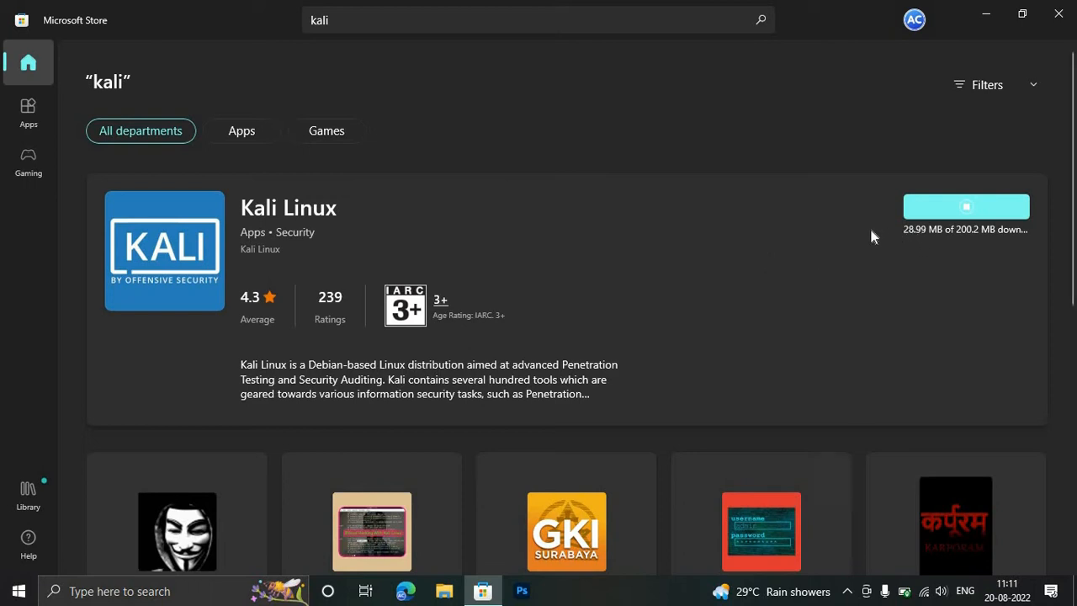
mouse_move(806, 401)
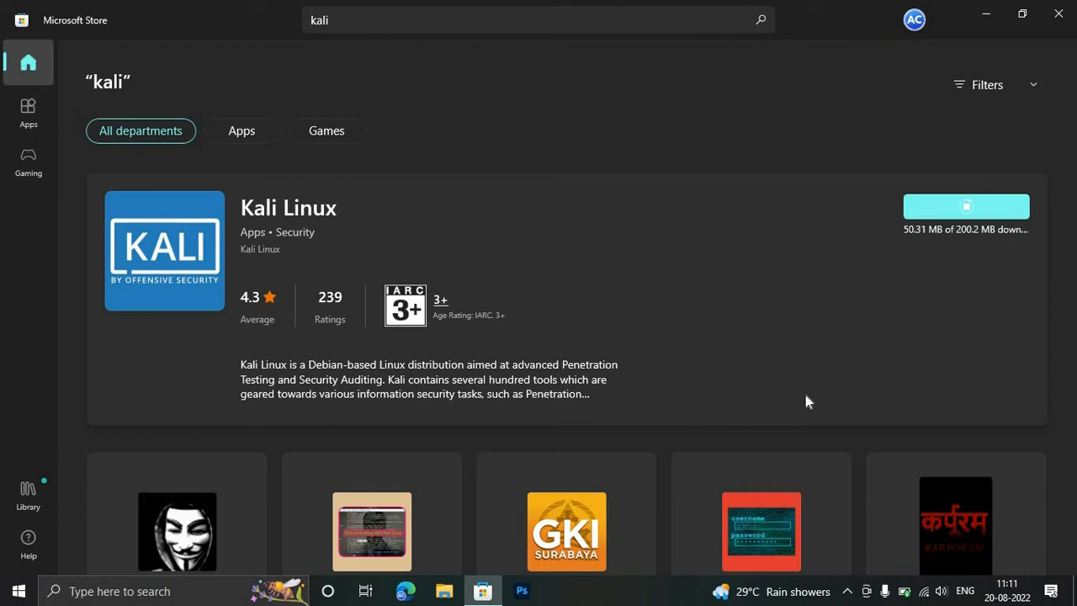
mouse_move(990, 296)
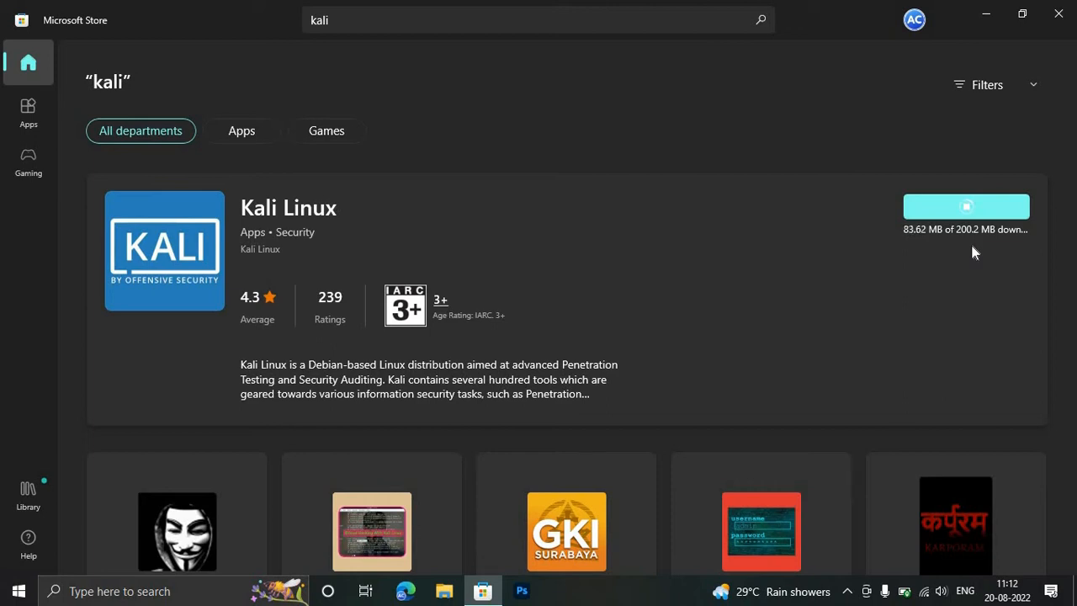
mouse_move(820, 300)
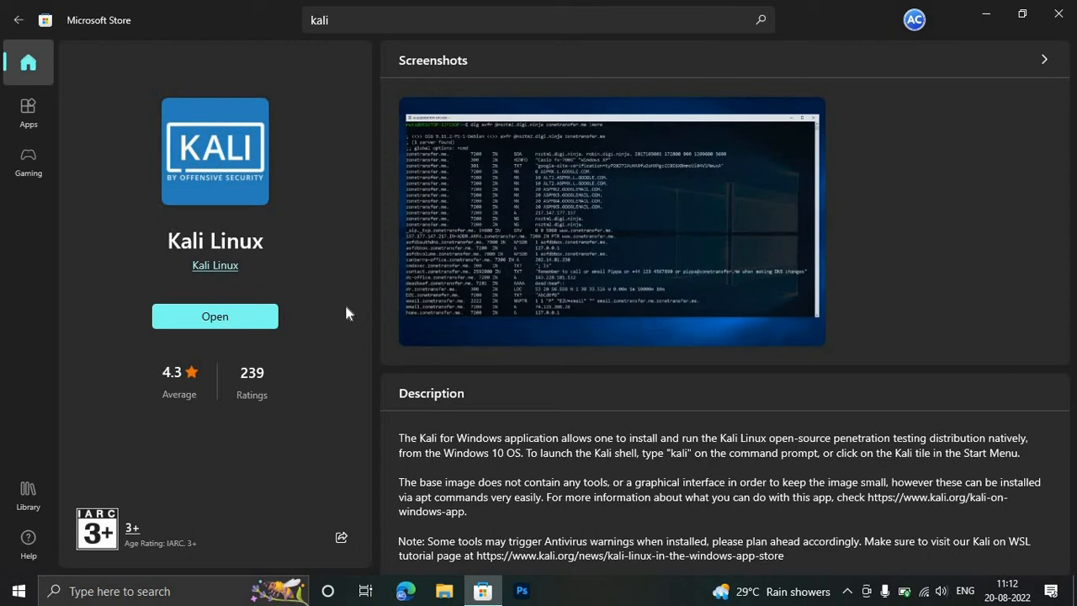
mouse_move(303, 323)
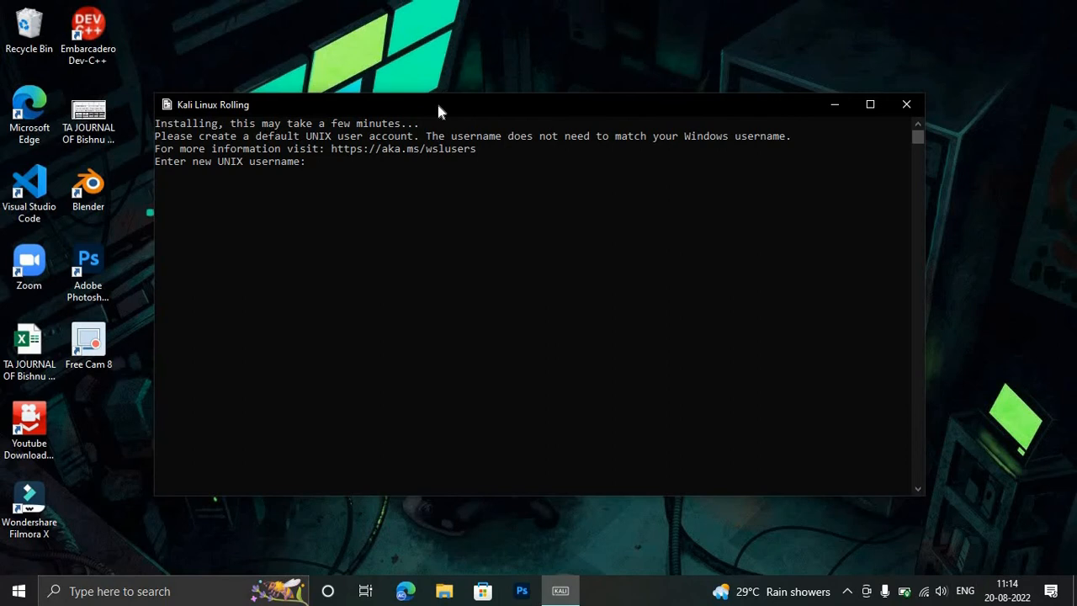
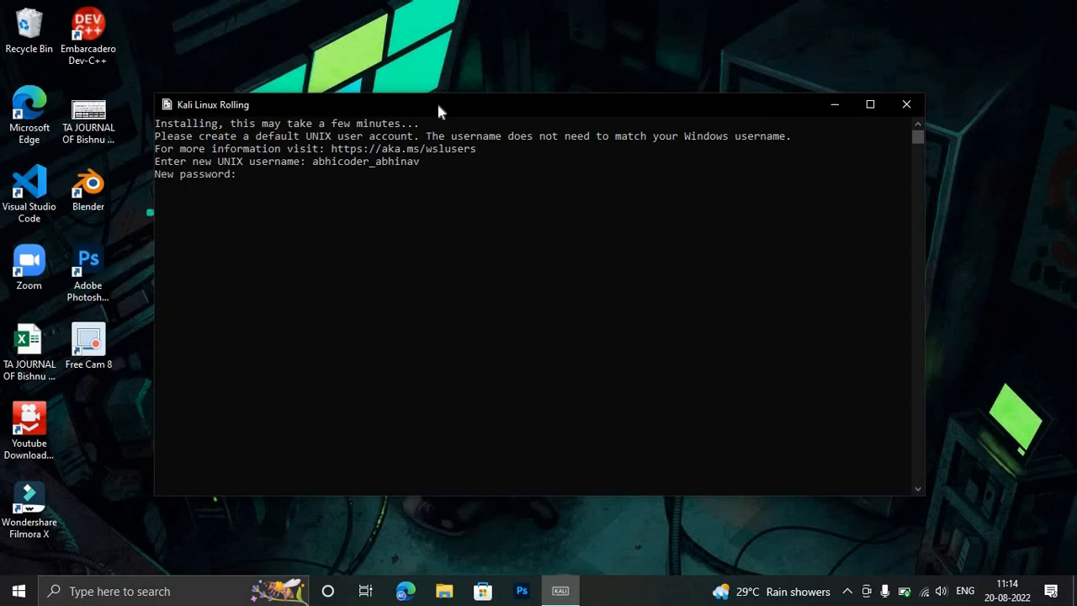
key(Enter)
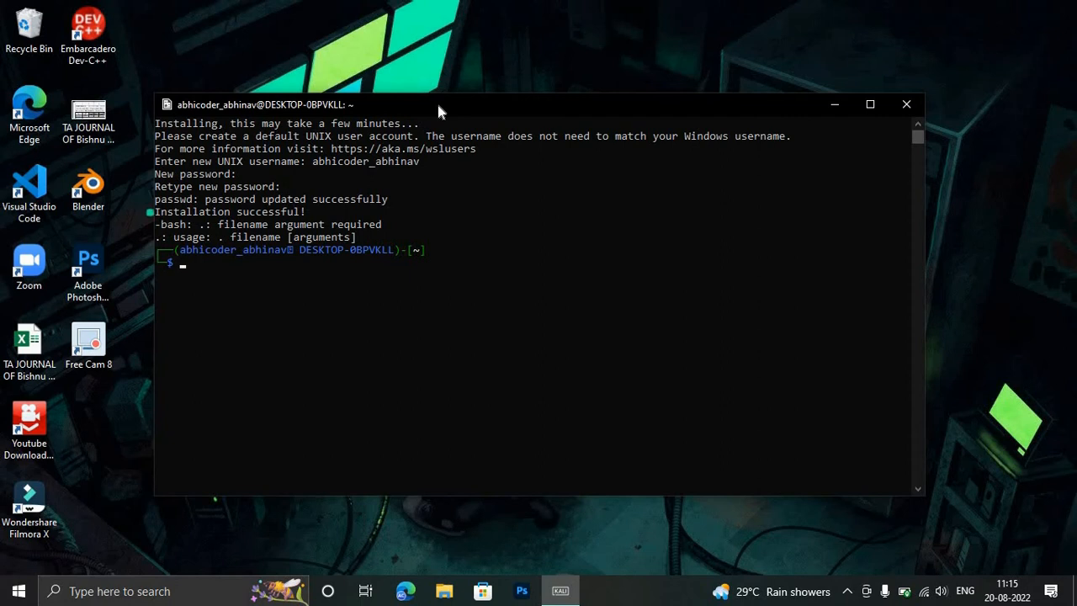
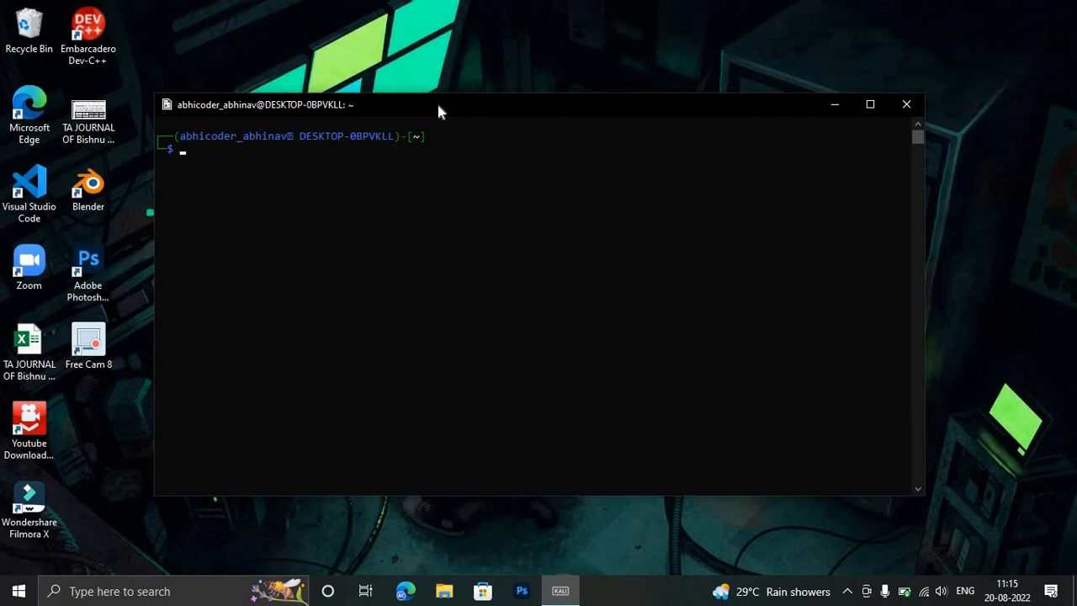
mouse_move(462, 106)
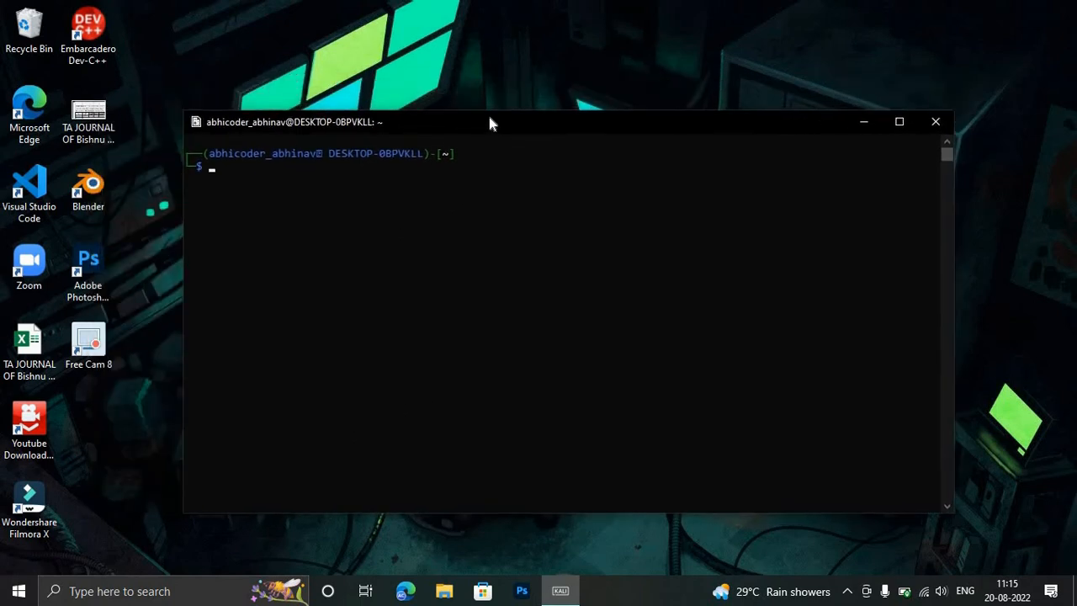
Run whoami to confirm the new user, then launch a Windows Command Prompt alongside
text(whoami)
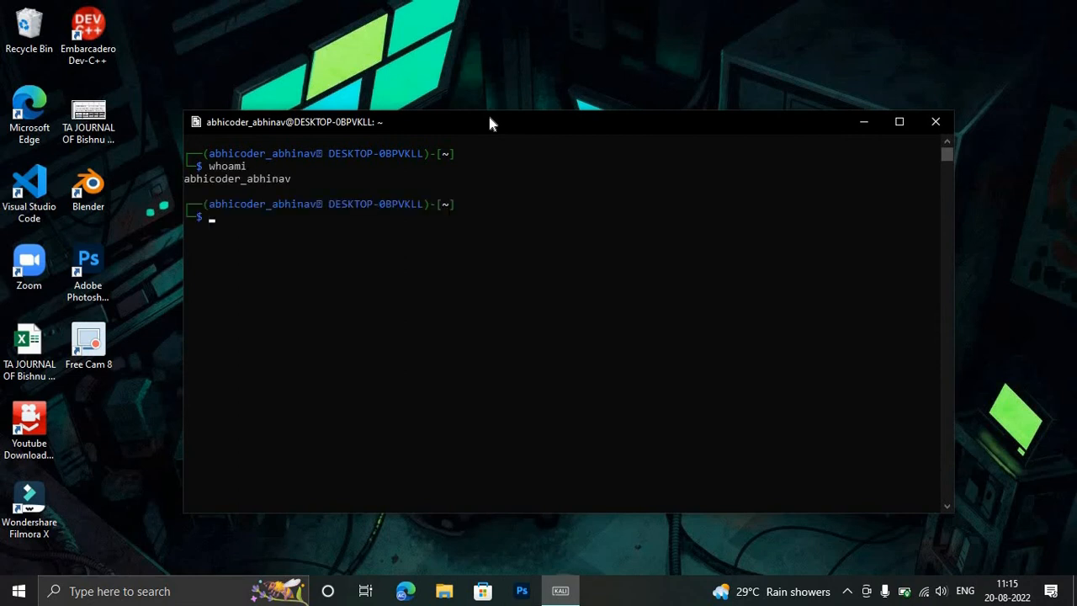
mouse_move(249, 165)
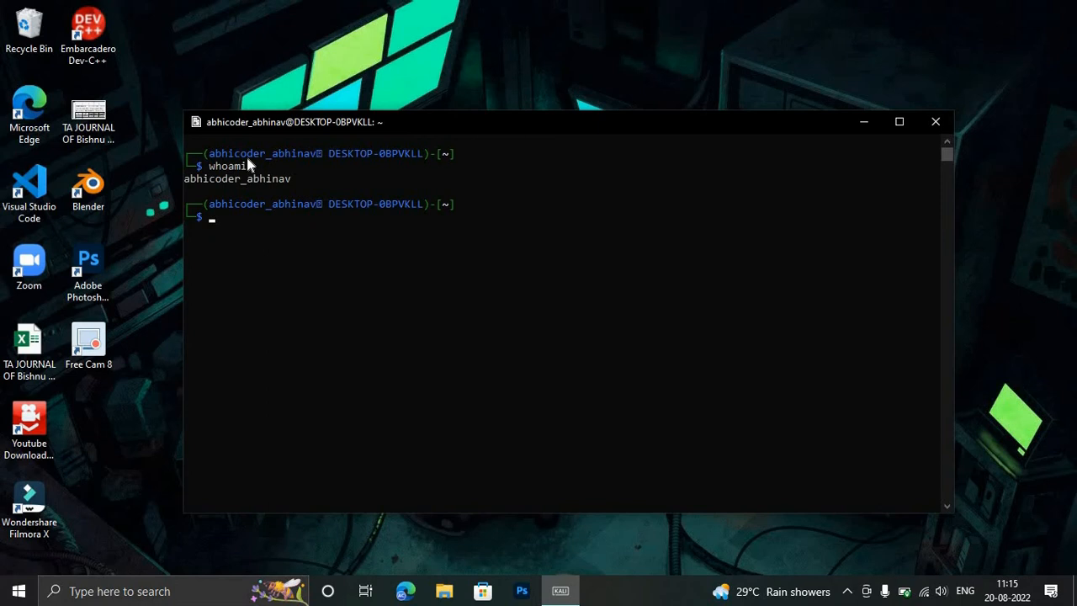
mouse_move(670, 150)
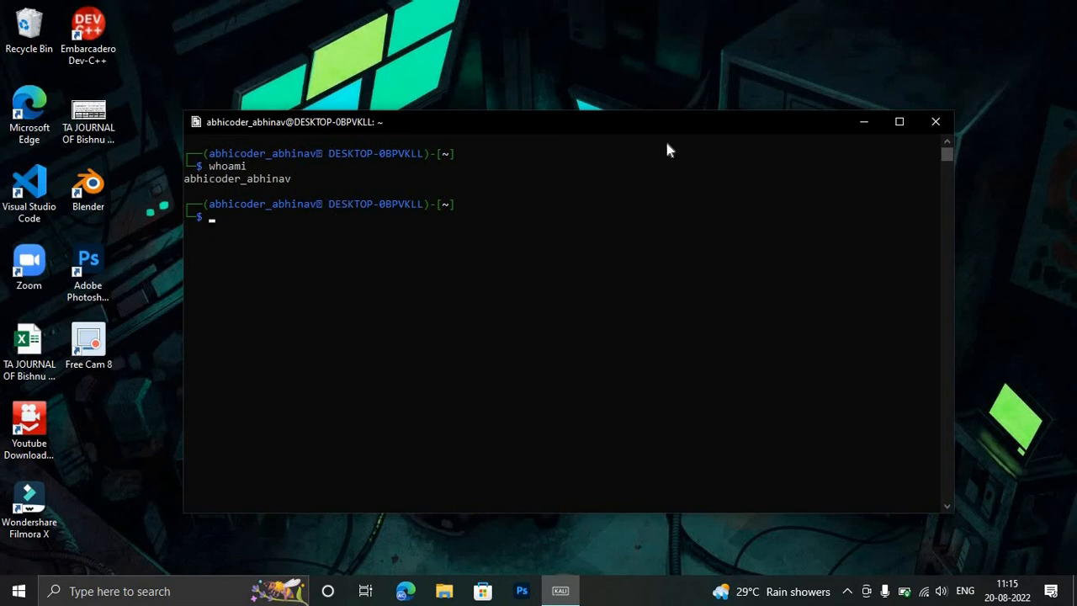
mouse_move(529, 125)
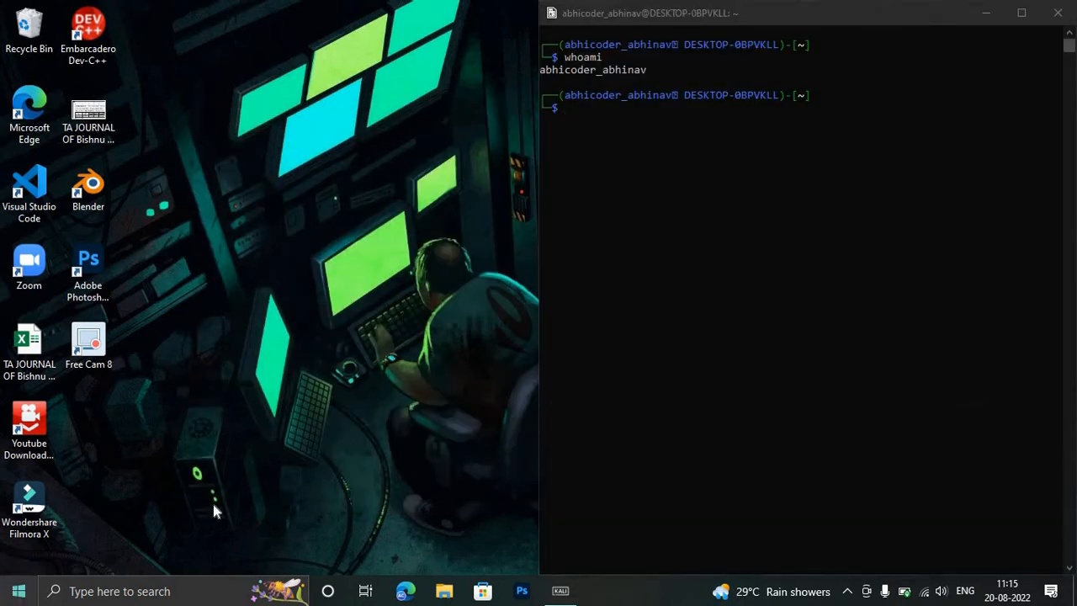
text(cmd)
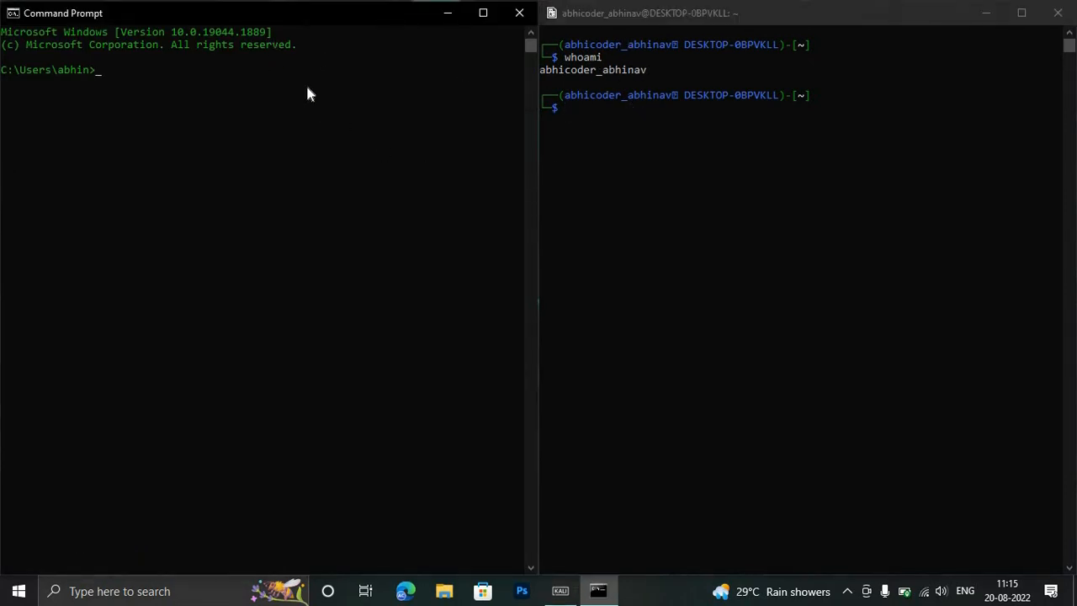
click(306, 80)
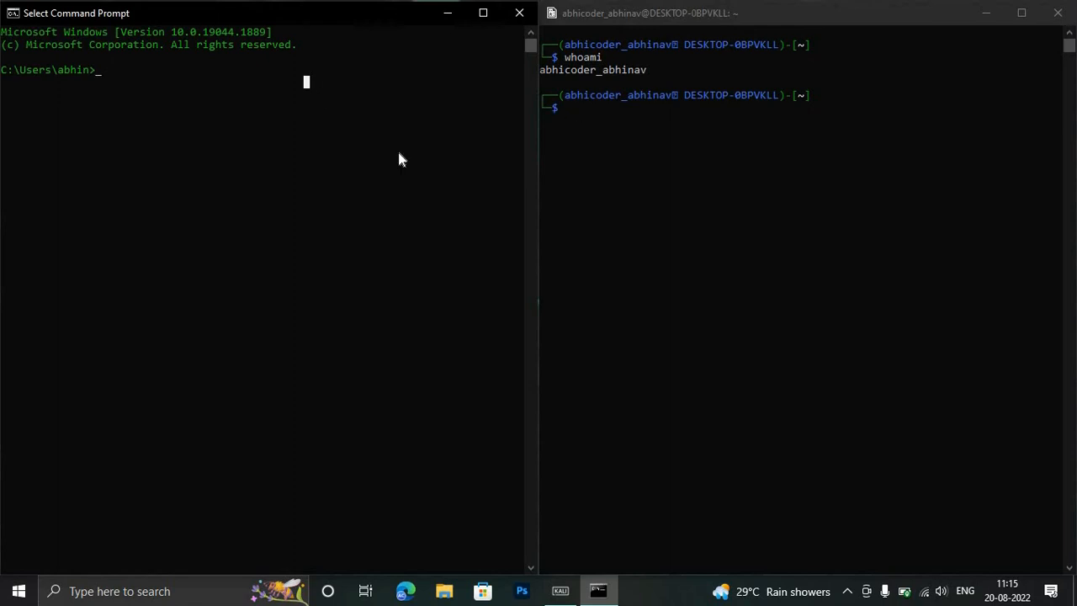
mouse_move(842, 143)
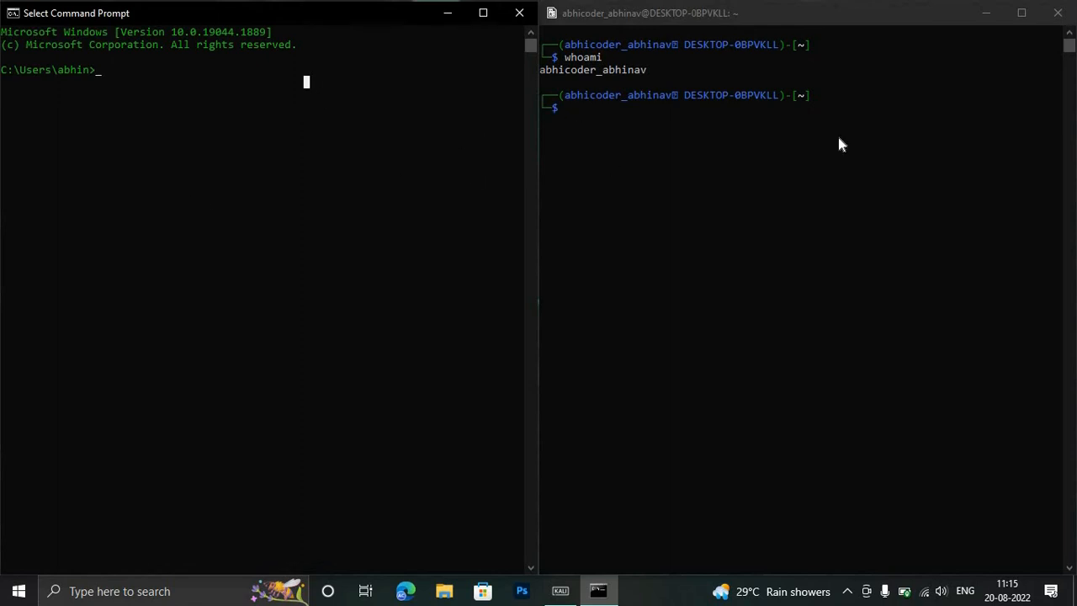
mouse_move(256, 144)
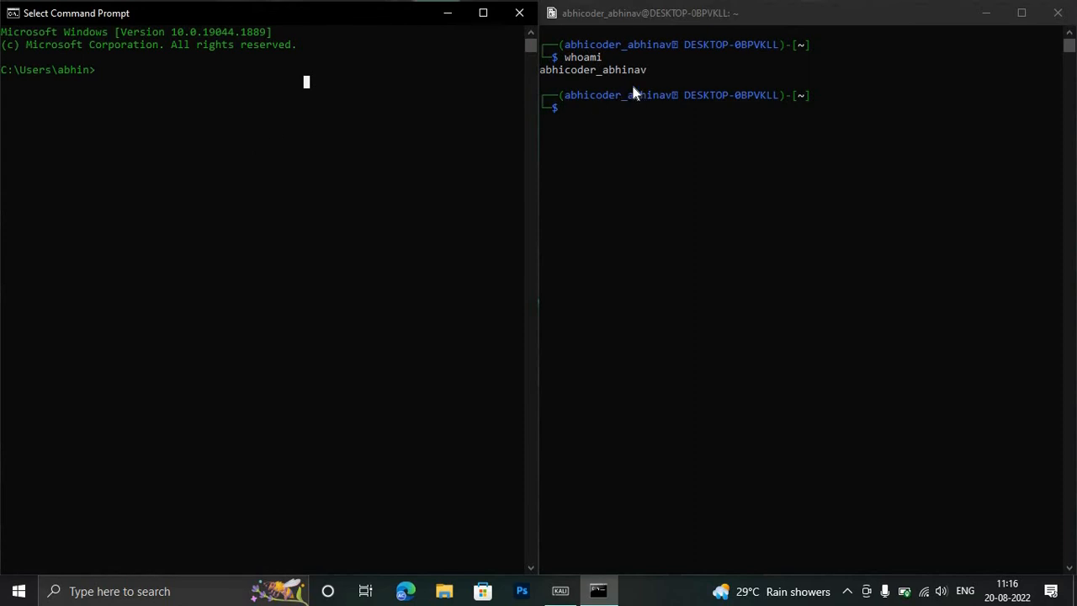
mouse_move(744, 138)
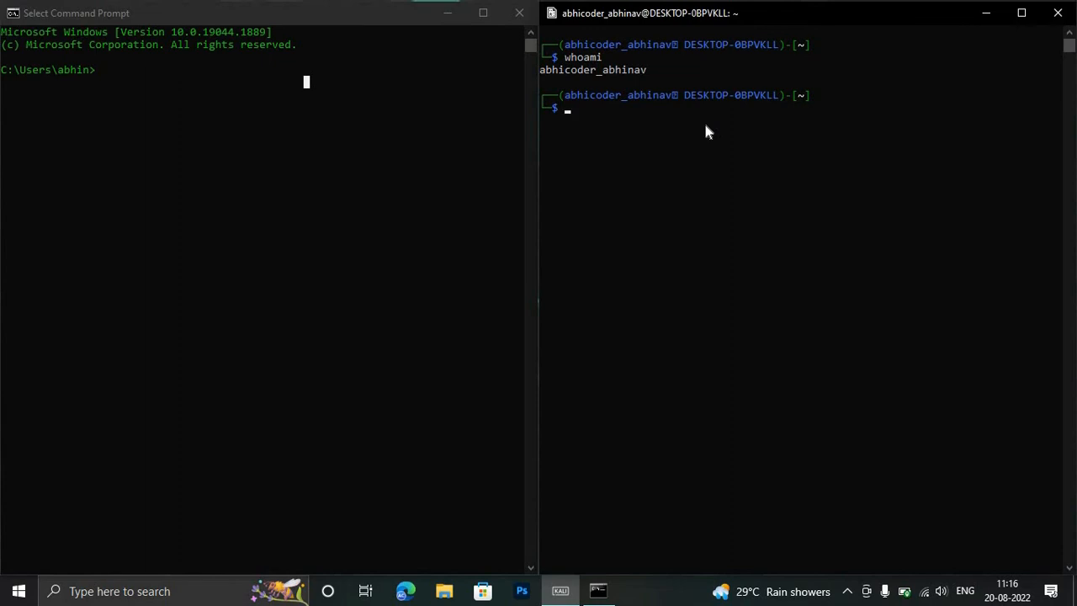
text(ls)
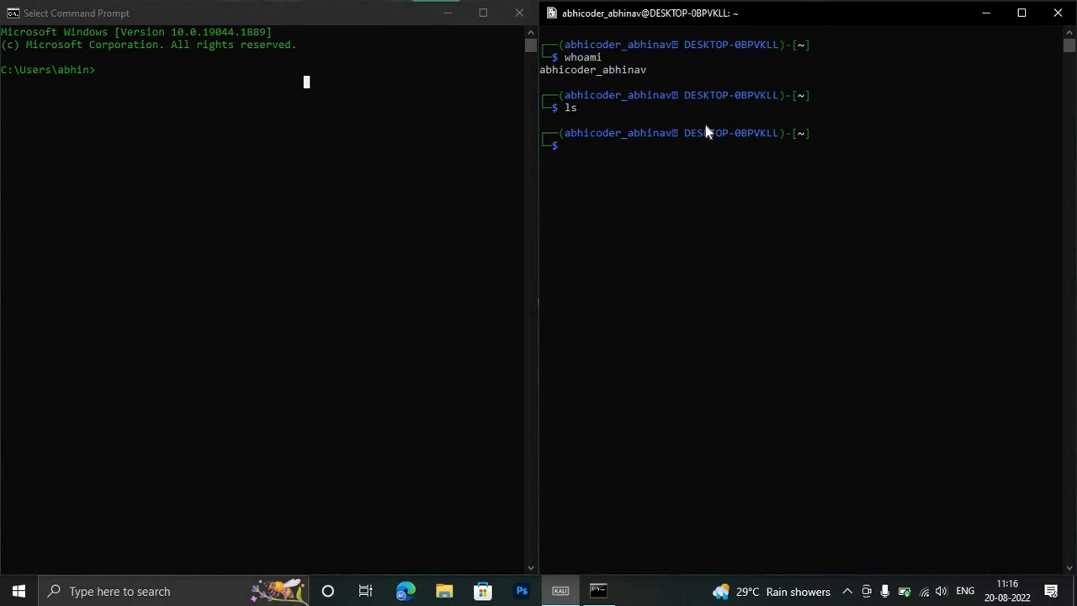
Run mkdir Subscribe in the home directory and verify the new folder with ls
text(mk)
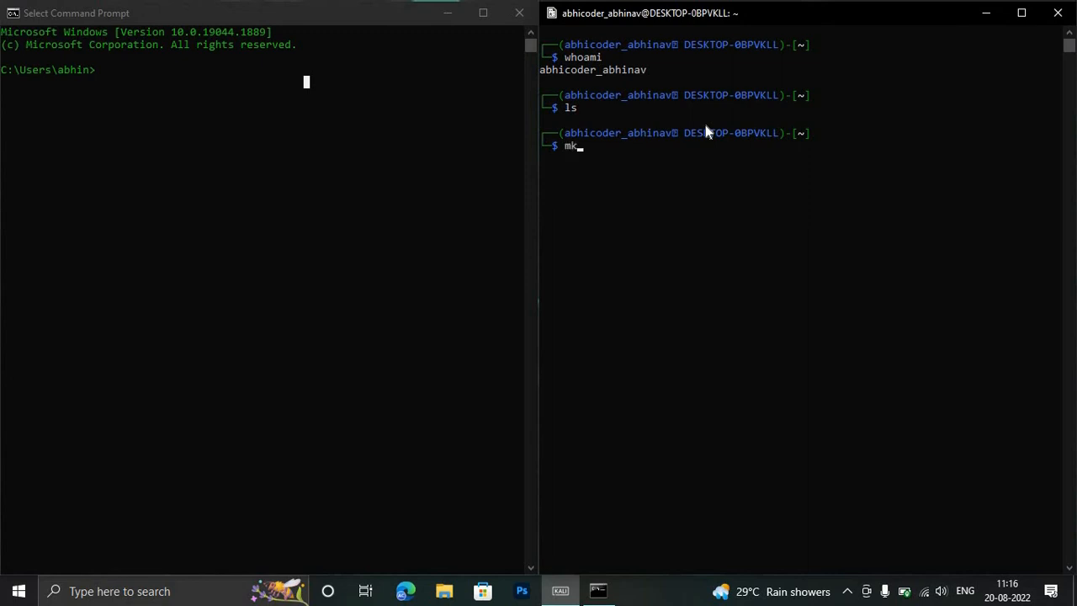
text(d)
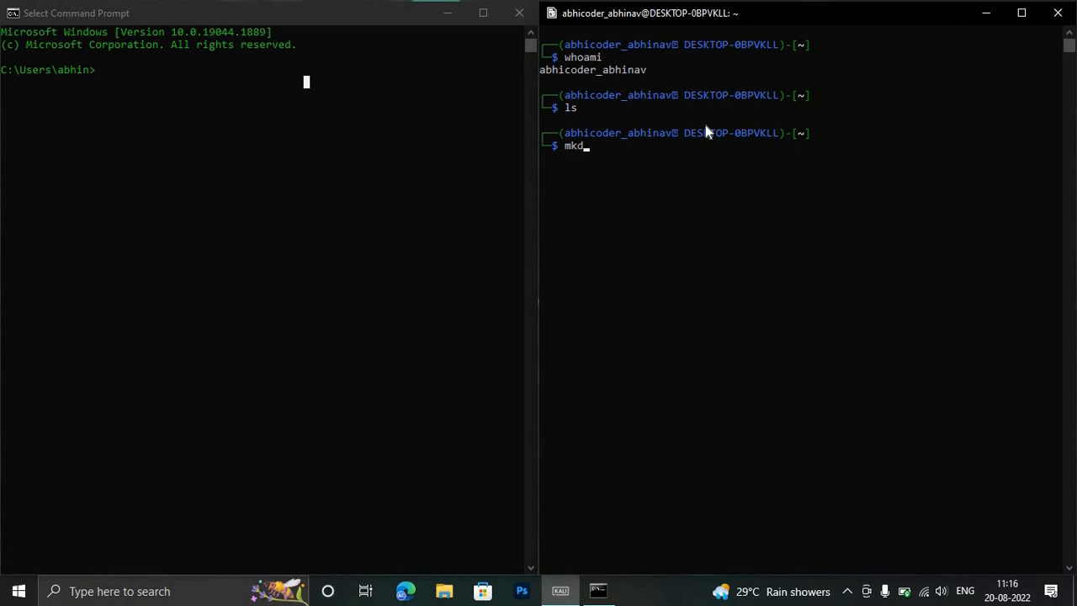
text(ir a)
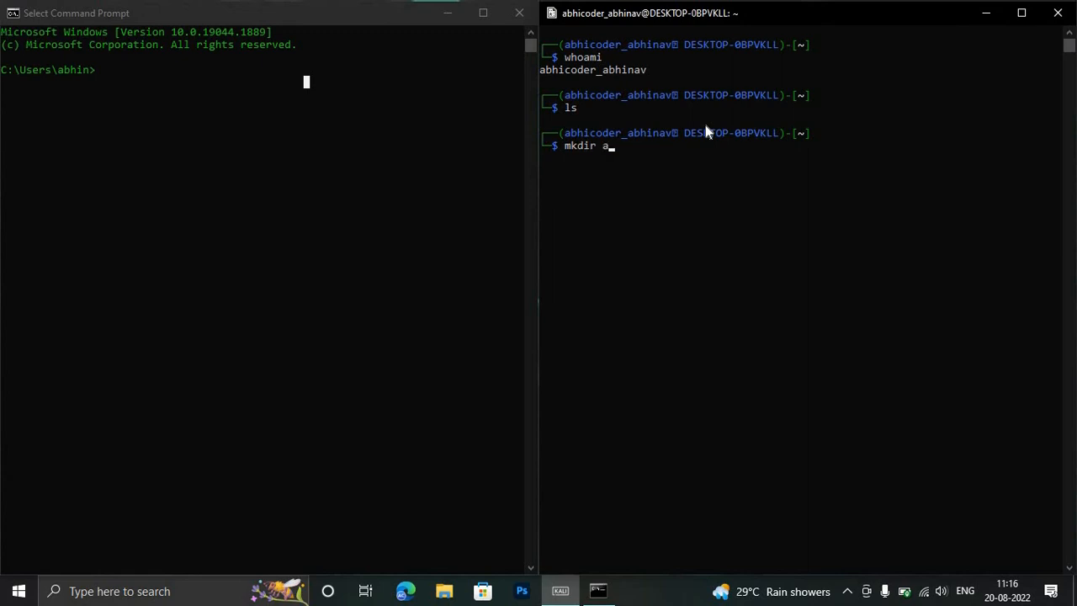
key(BackSpace)
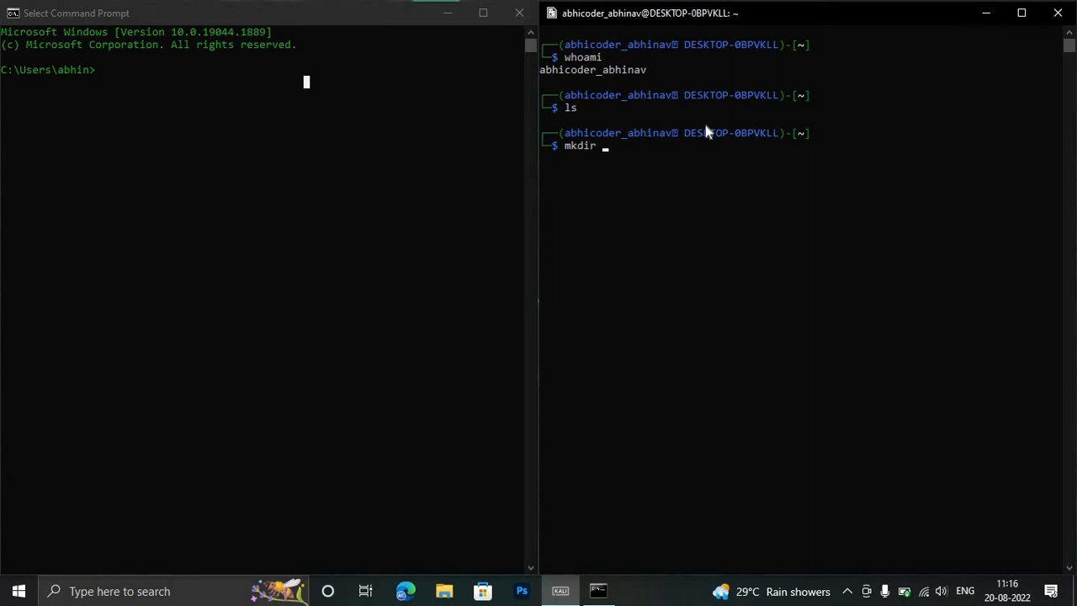
text(Sub)
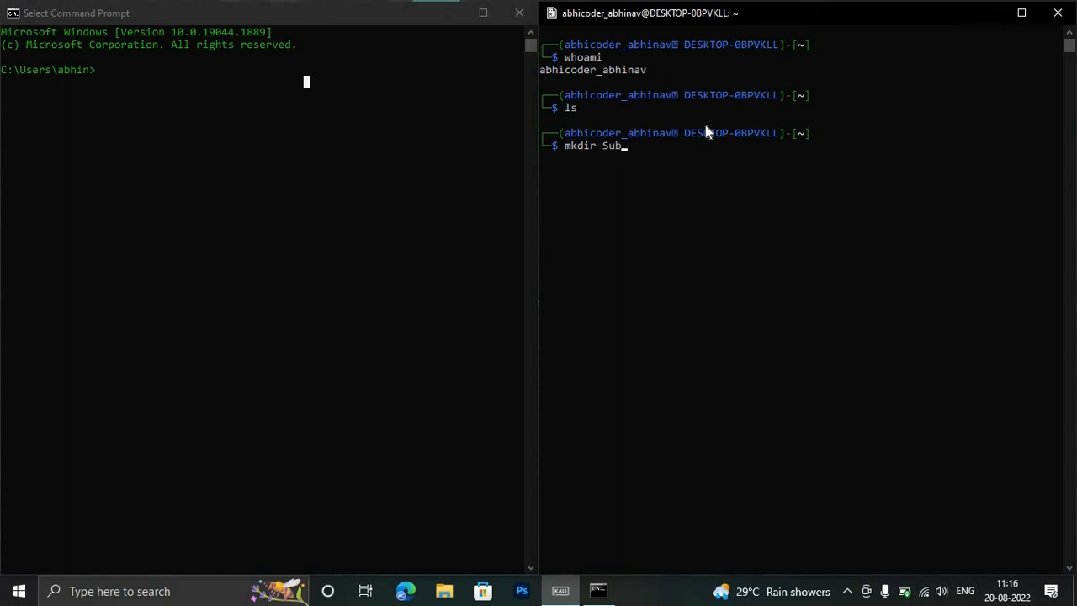
text(scribe)
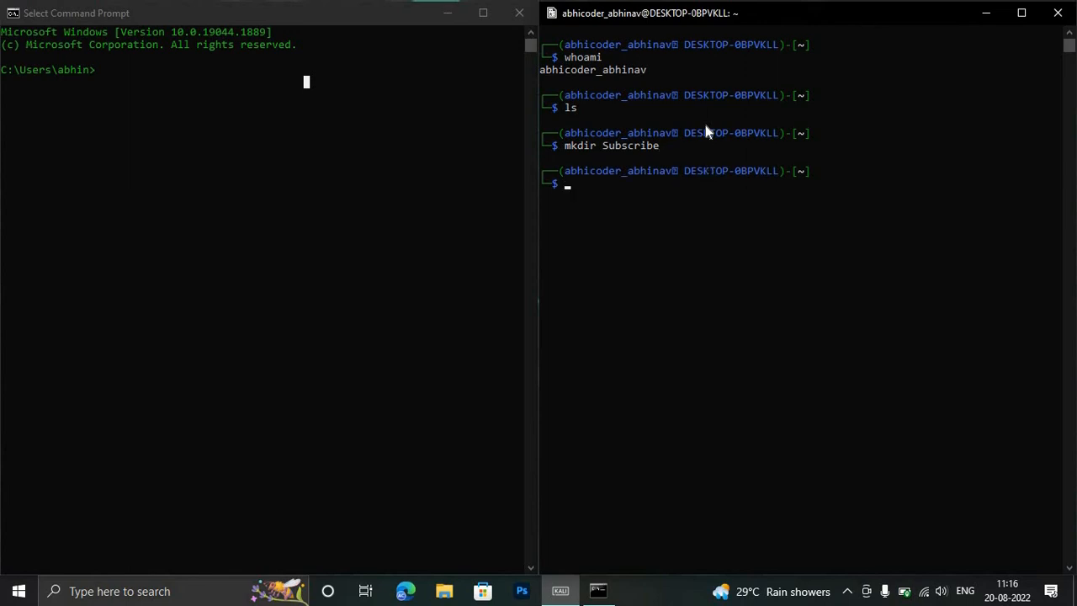
text(ls)
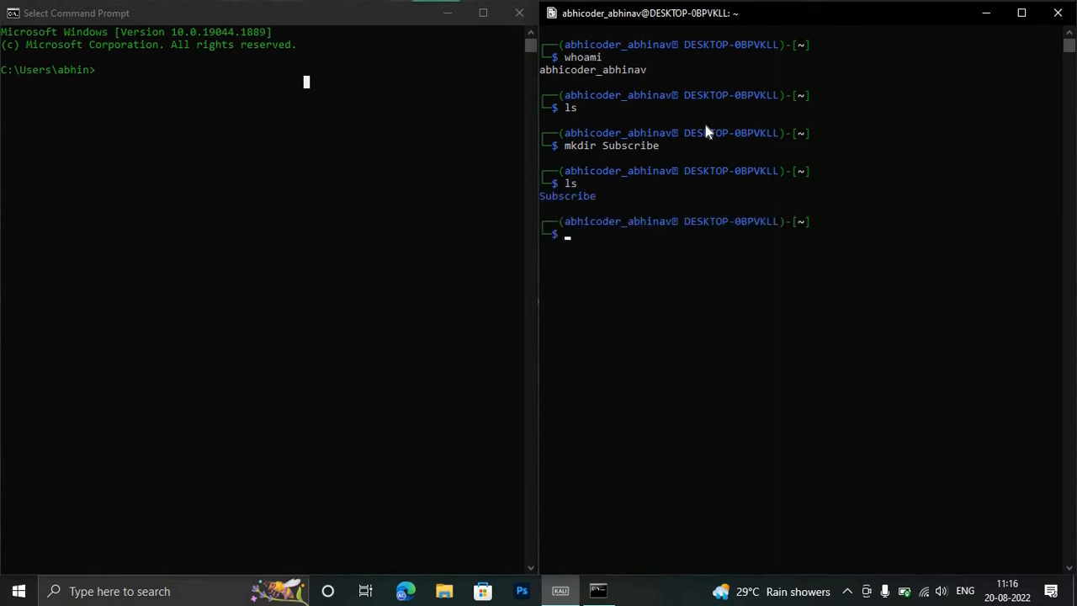
mouse_move(653, 198)
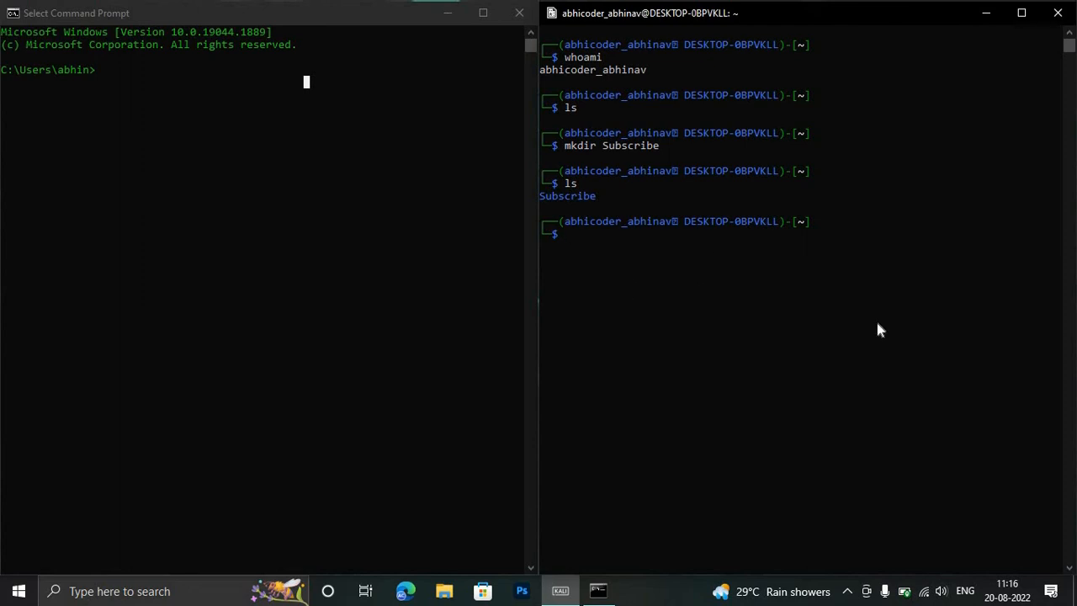
Run cd subscribe, return home with cd .. after the cd.. typo, then exit the Kali terminal
text(c)
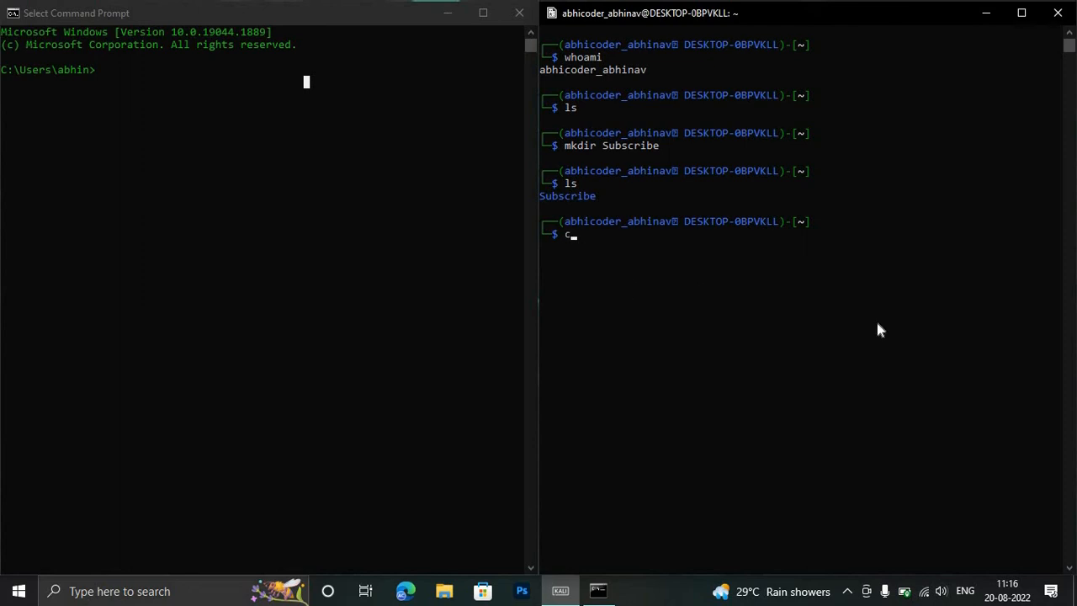
text(d)
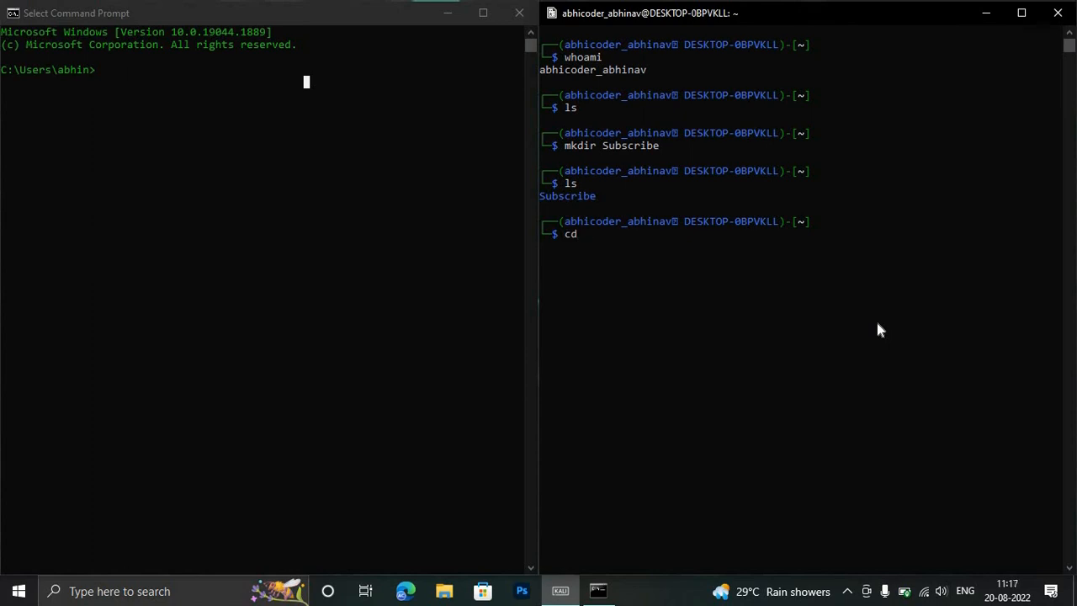
text(subscri)
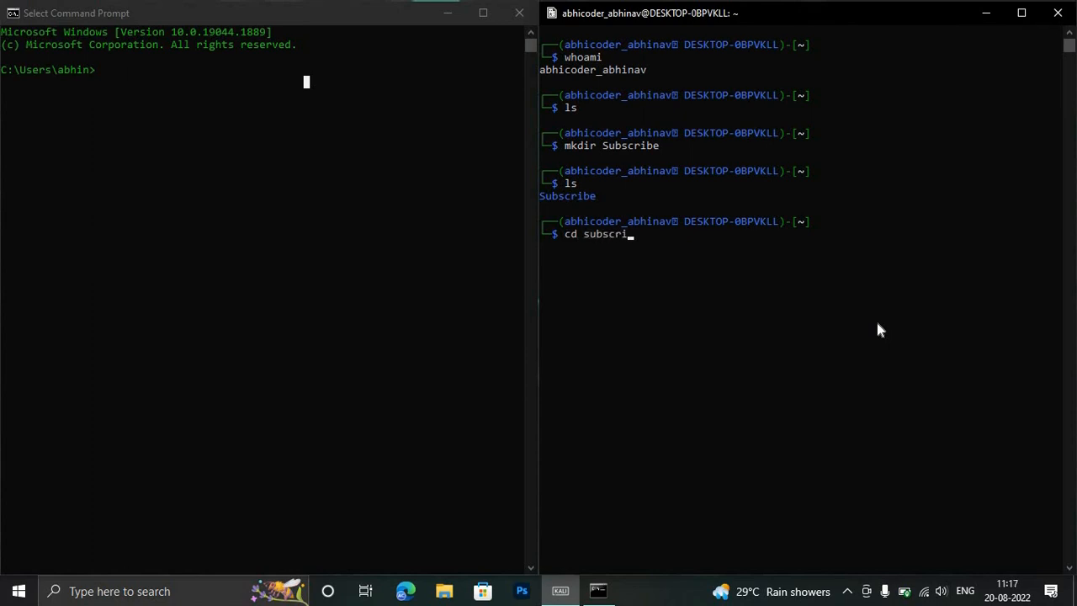
text(be)
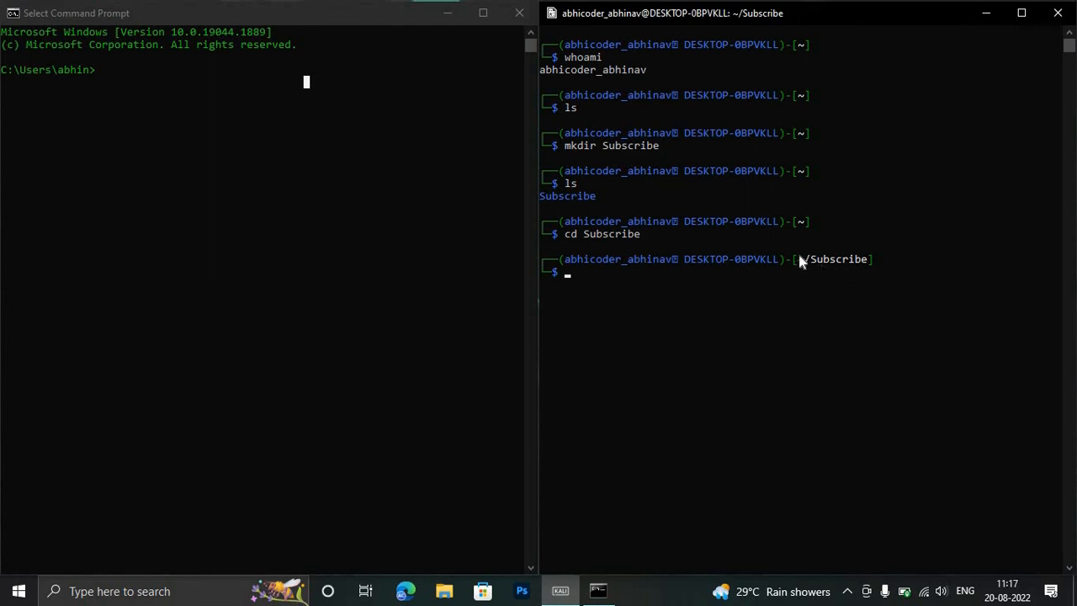
mouse_move(693, 290)
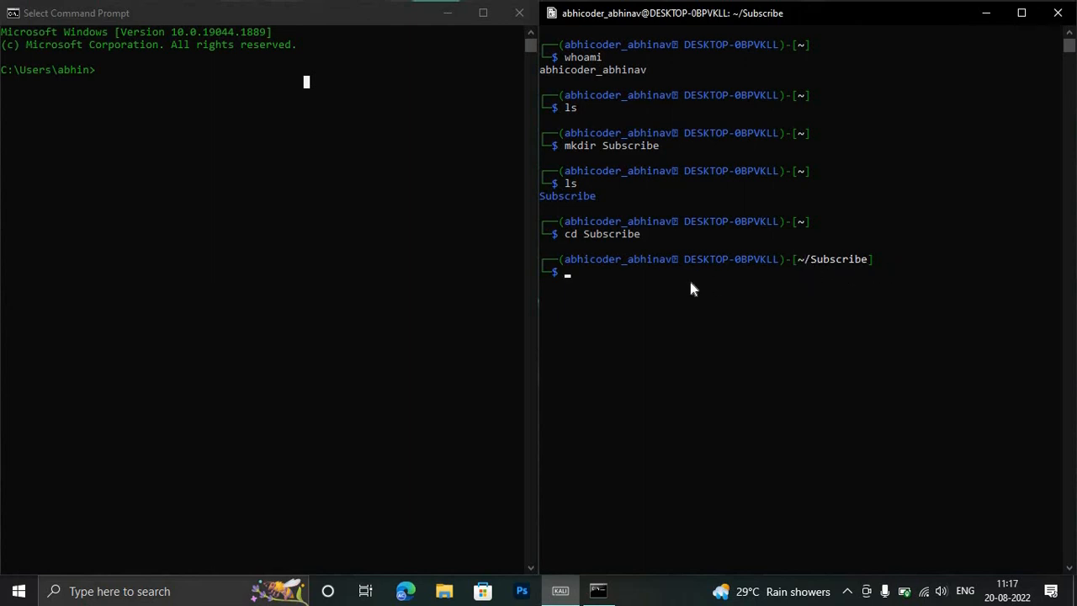
mouse_move(675, 285)
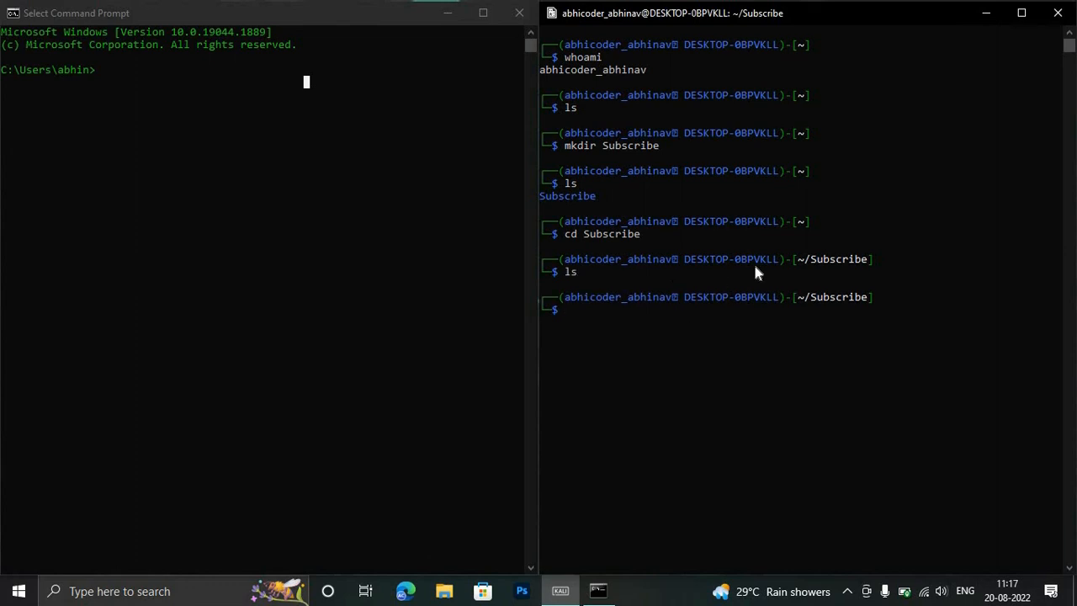
text(cd..)
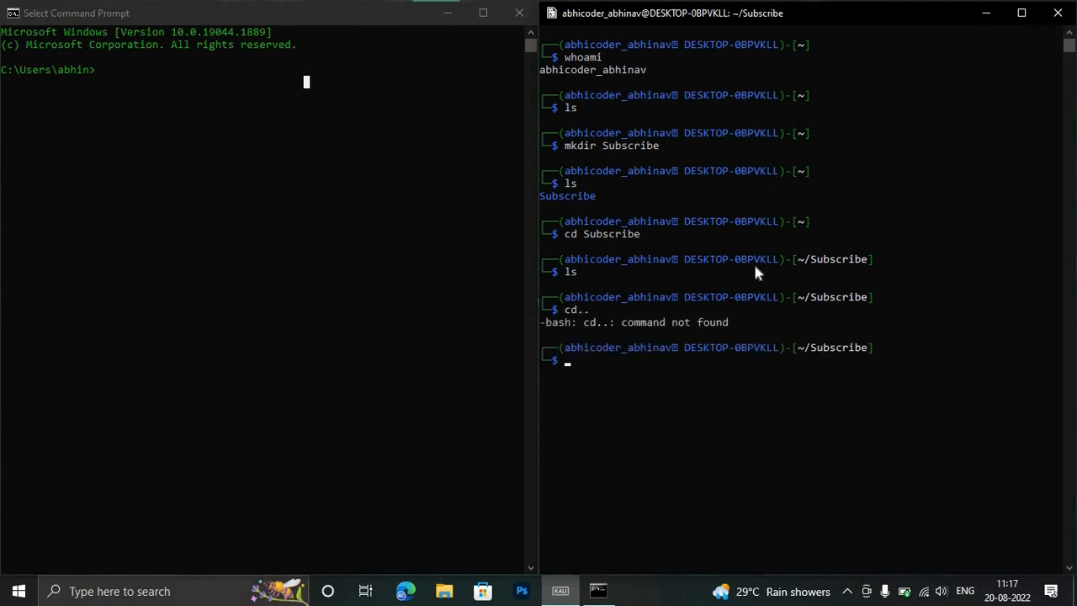
text(cd ..)
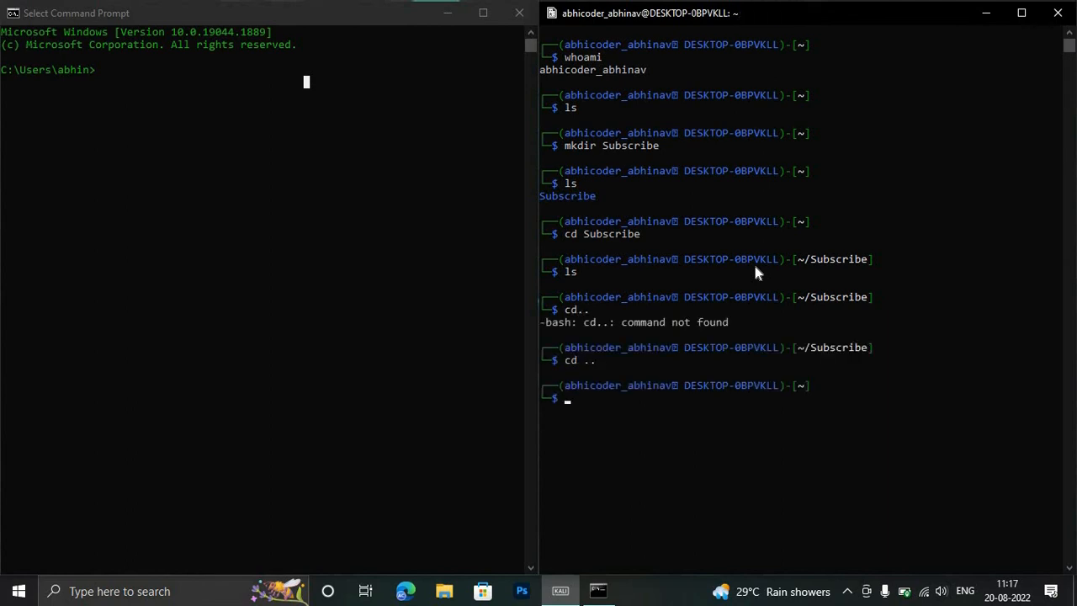
mouse_move(730, 338)
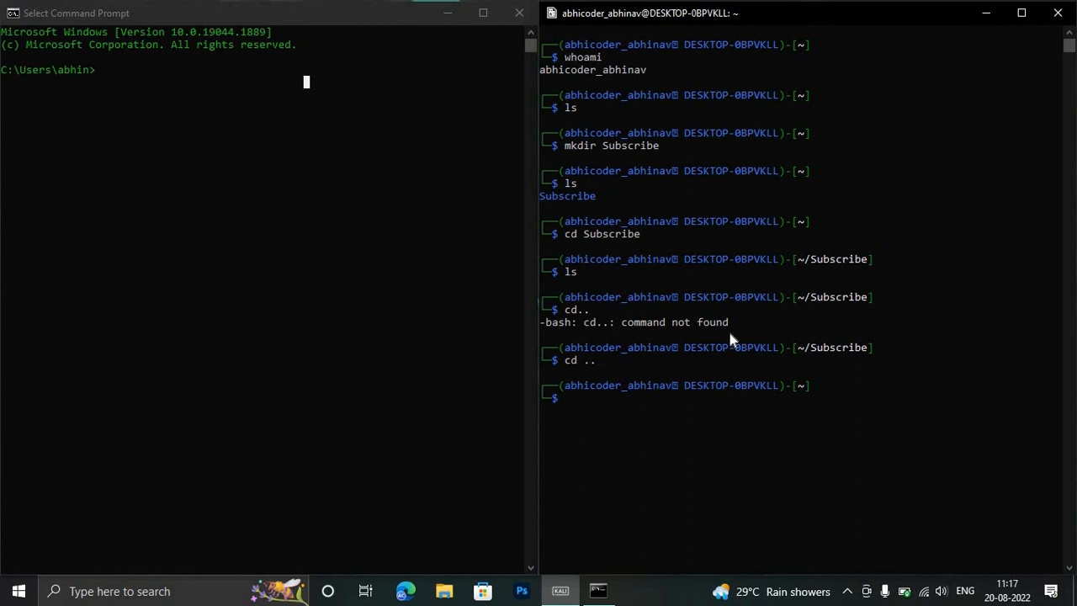
text(exit)
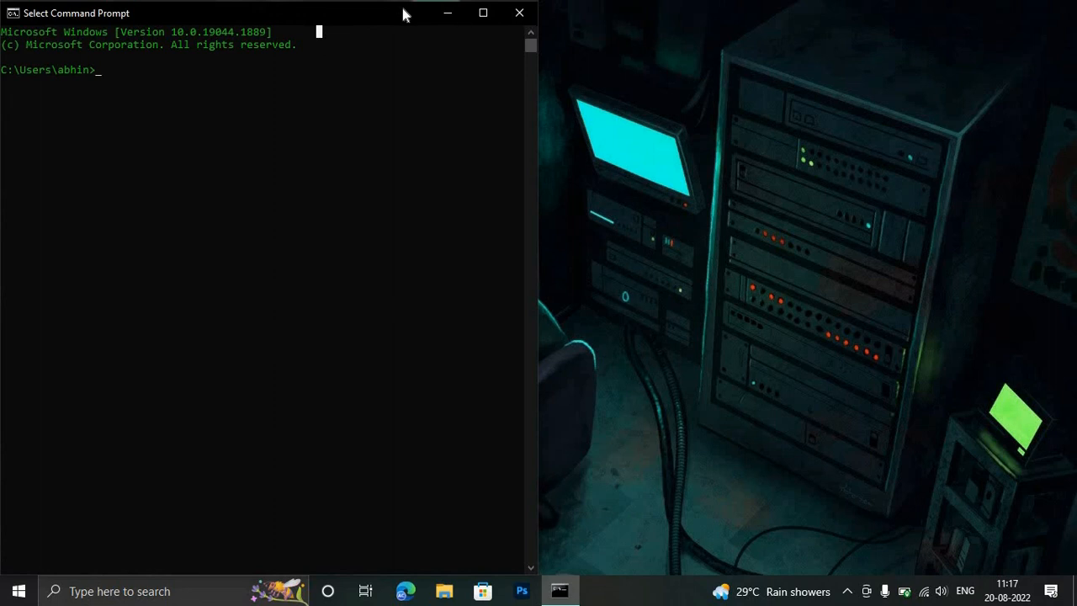
Exit Command Prompt, briefly toggle the Start menu, and refresh the desktop from its context menu
text(exit)
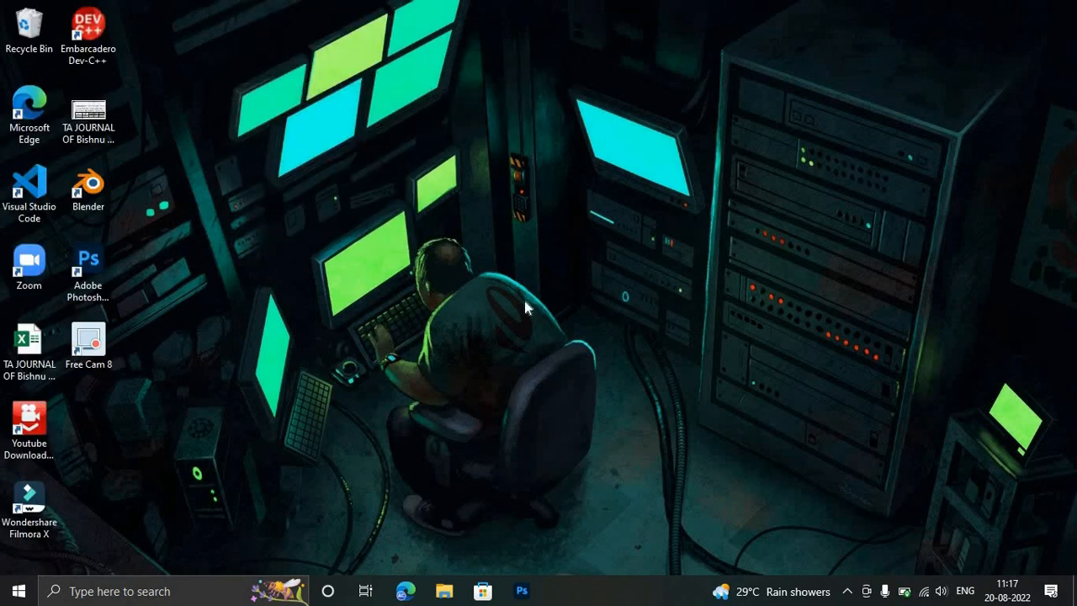
click(13, 589)
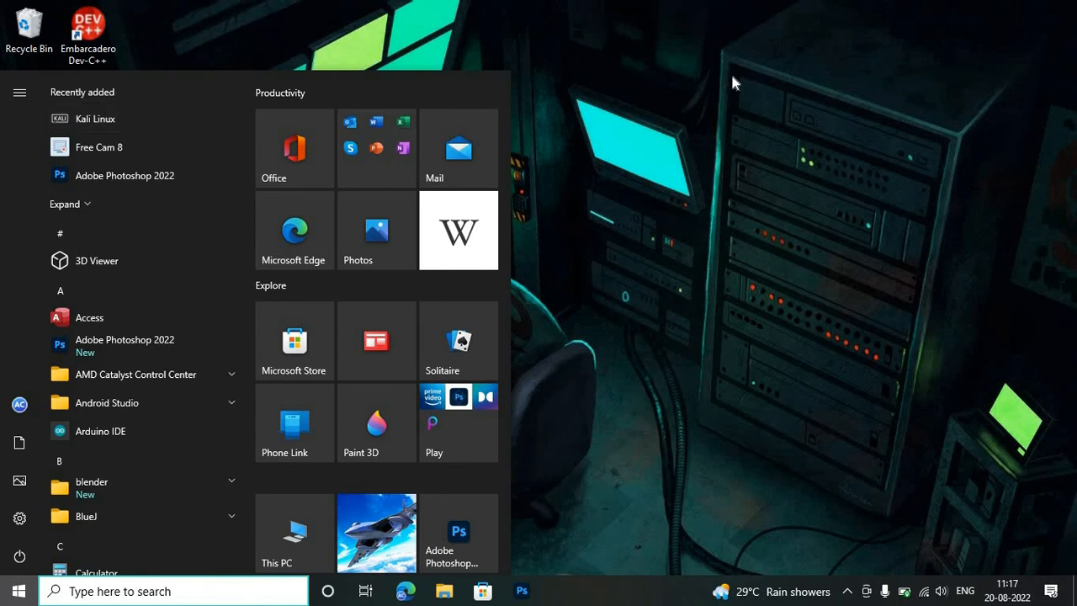
click(18, 591)
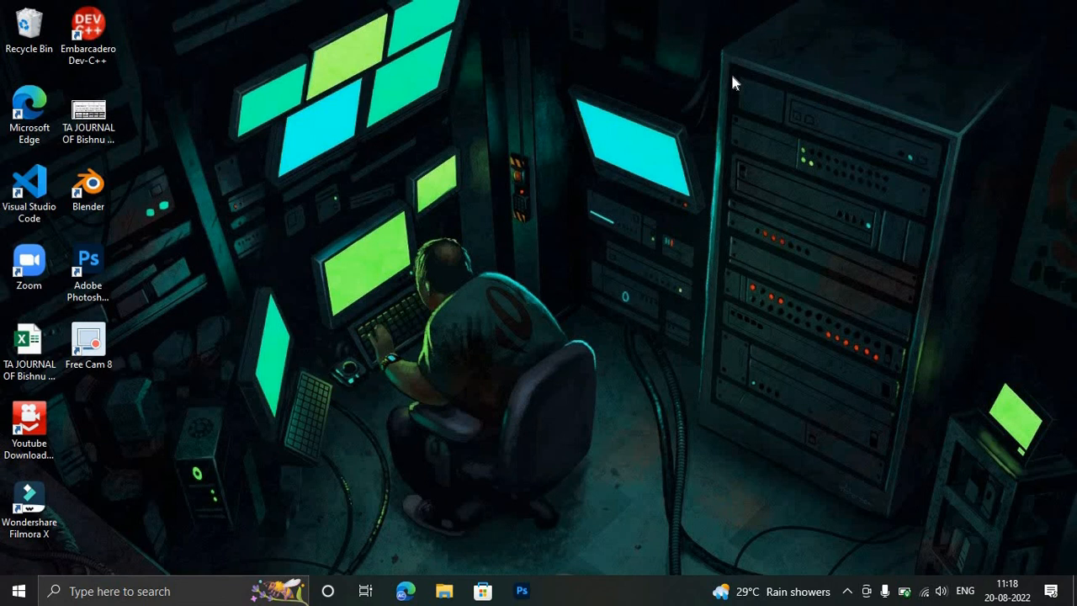
right_click(734, 83)
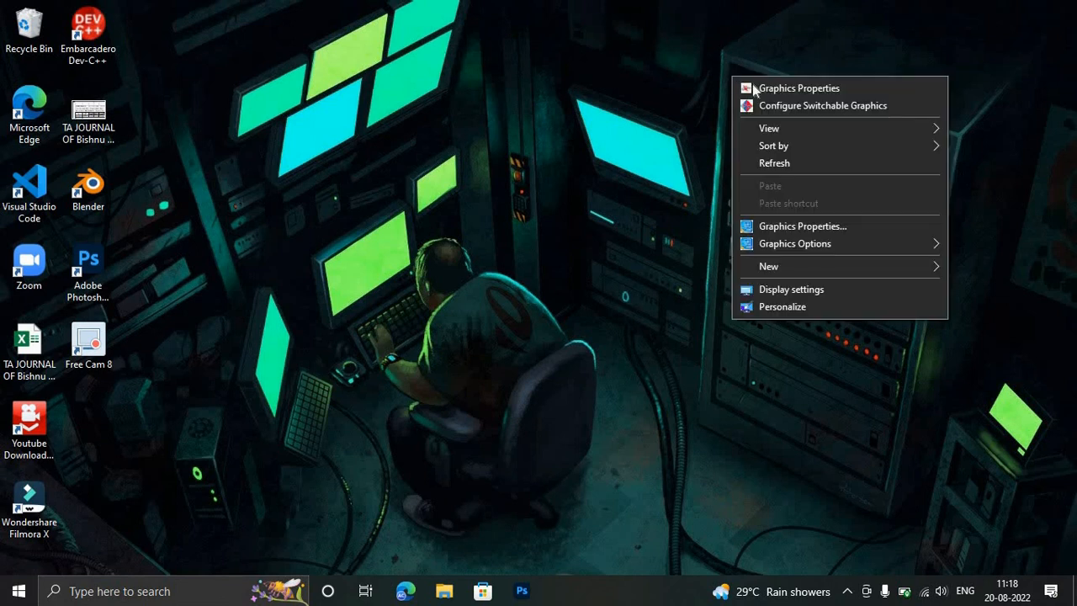
mouse_move(839, 164)
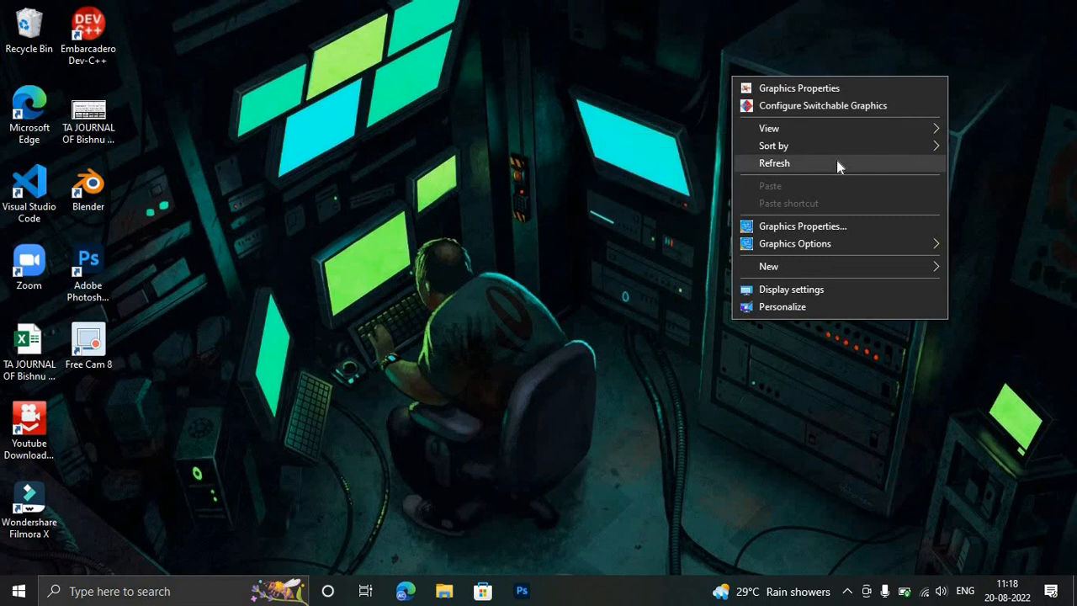
click(774, 163)
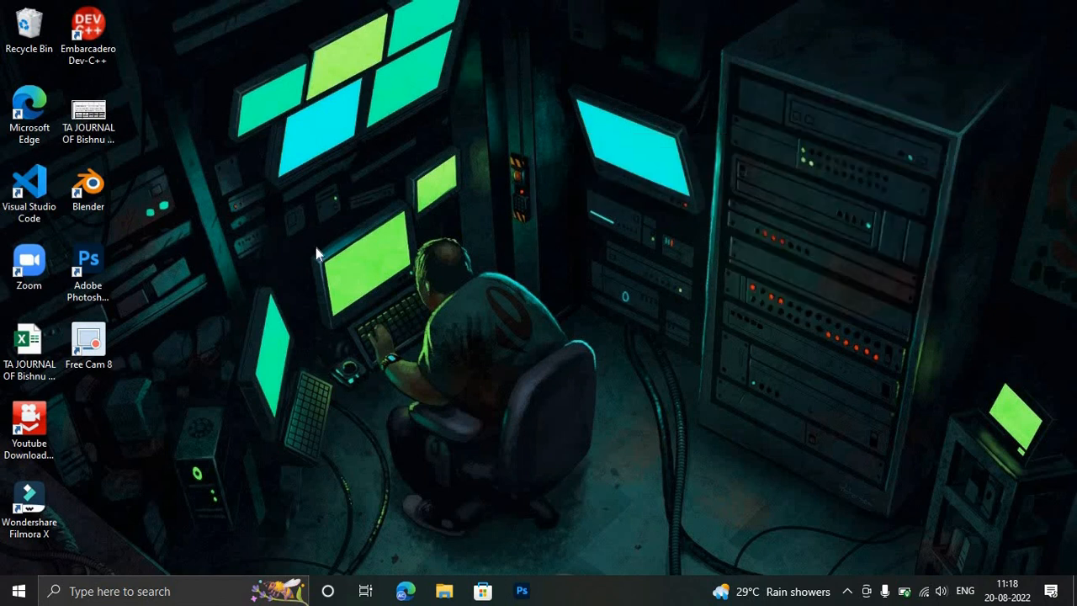